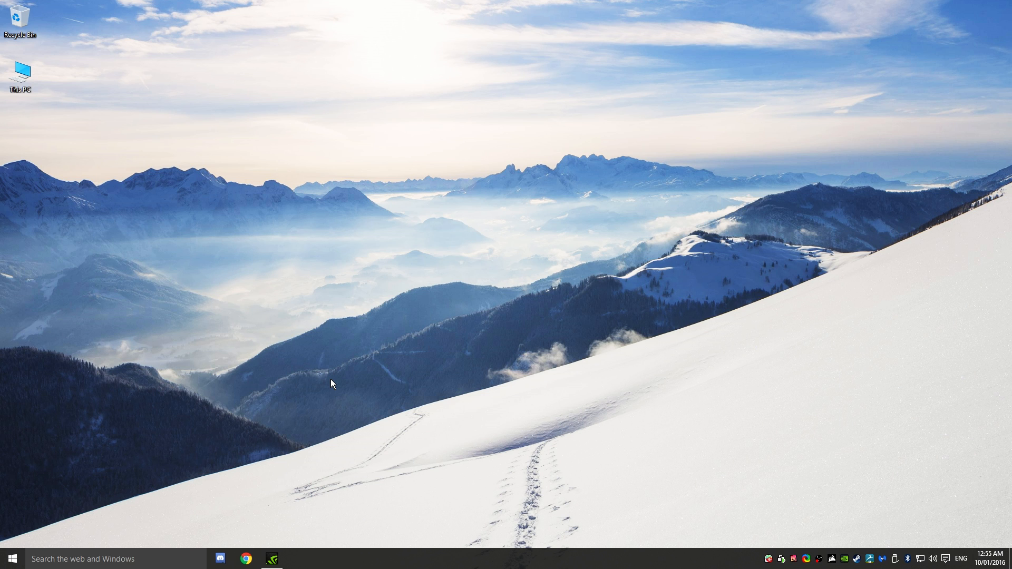
mouse_move(292, 540)
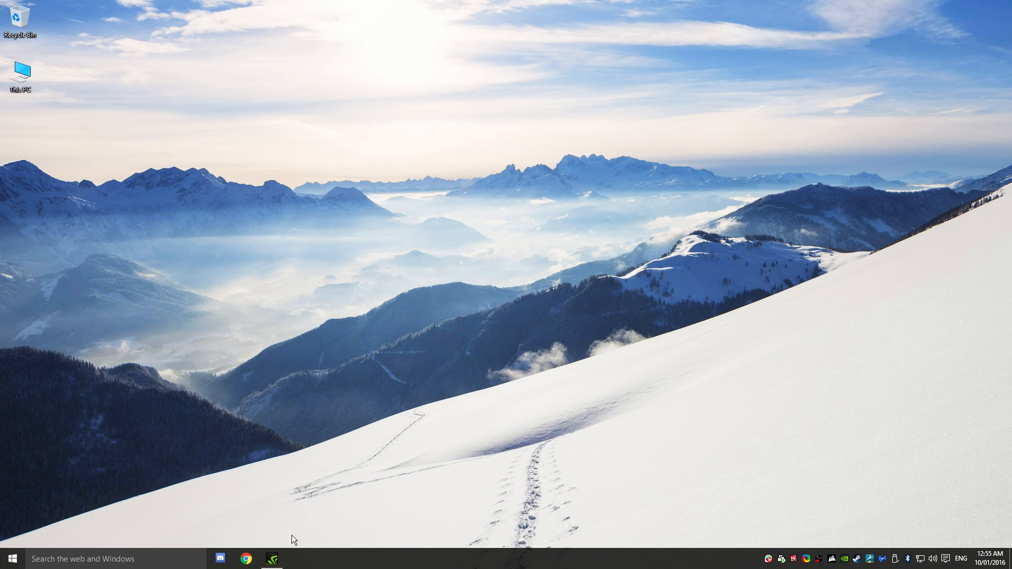
mouse_move(284, 478)
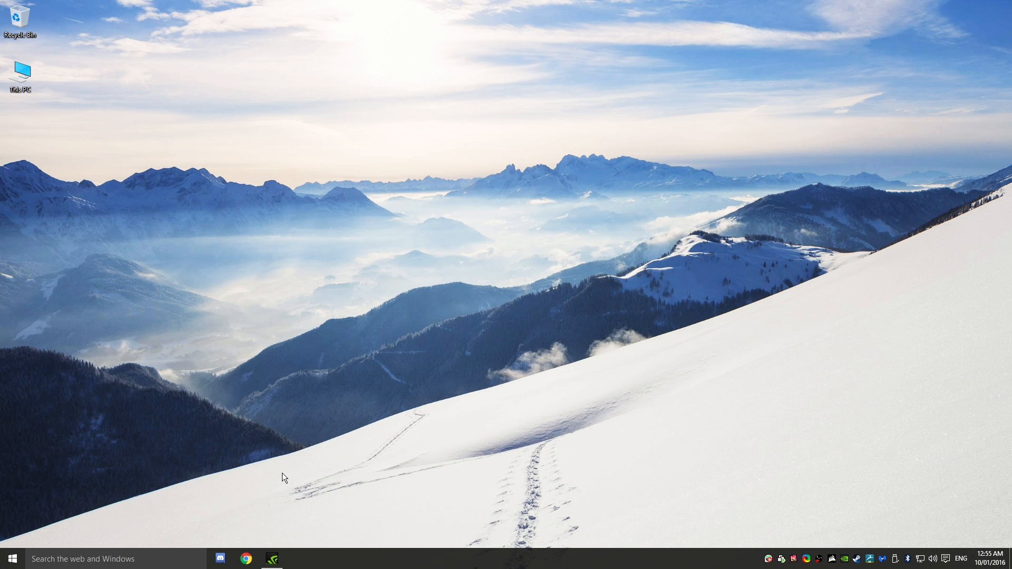
- Launch GeForce Experience and review My Rig's GameStream requirements, all met with streaming Ready
click(271, 559)
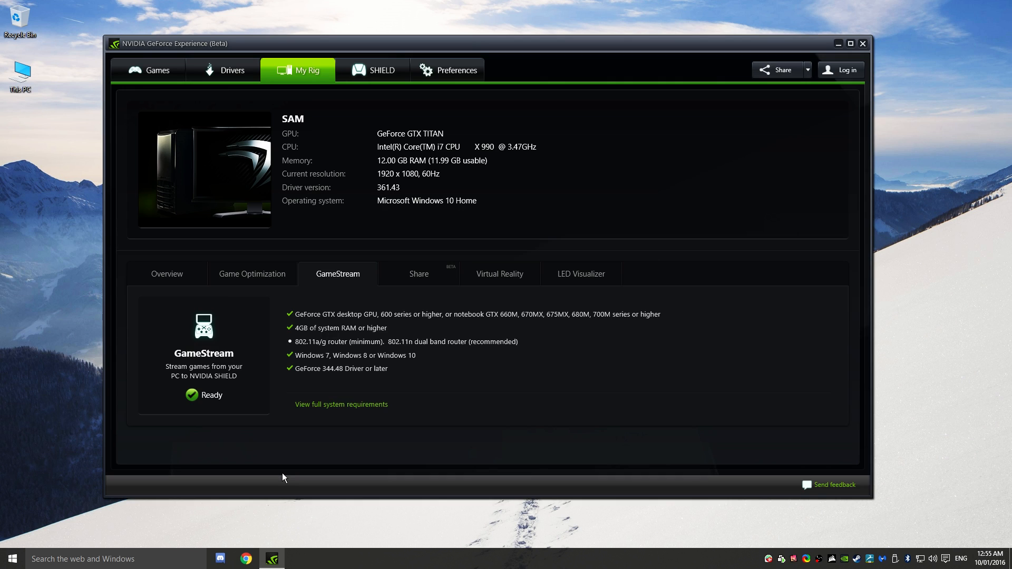
mouse_move(342, 314)
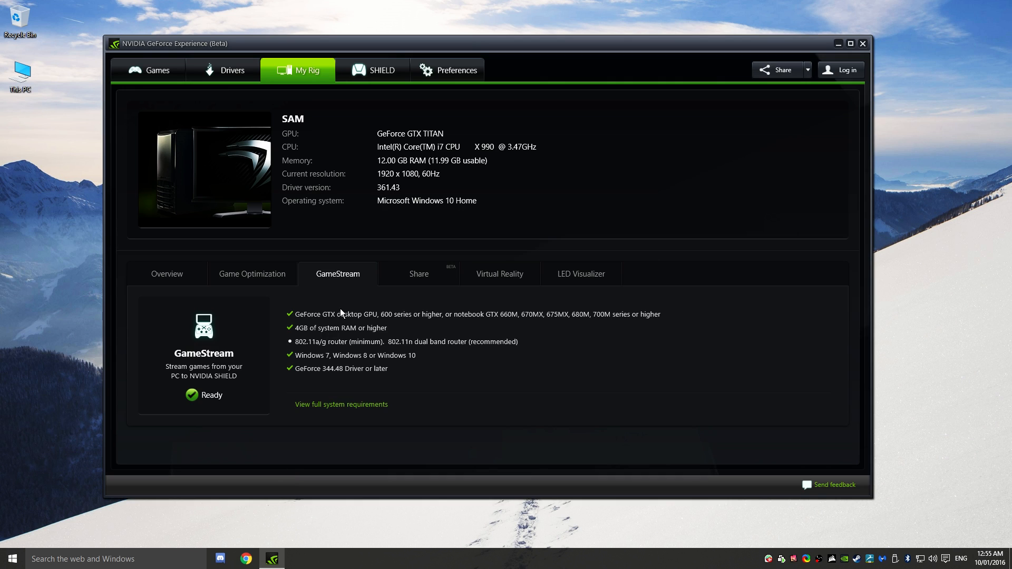
mouse_move(363, 319)
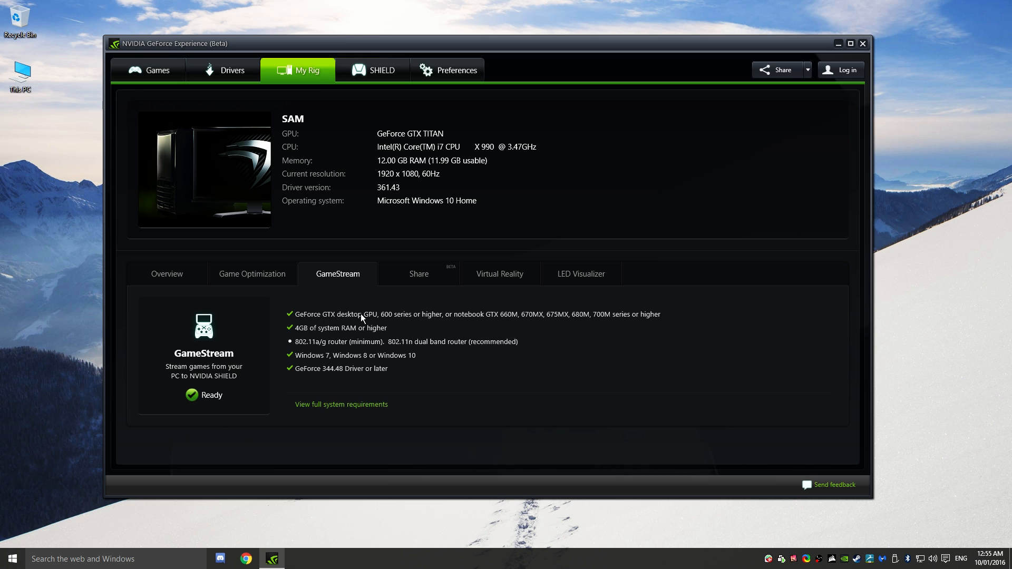
mouse_move(605, 318)
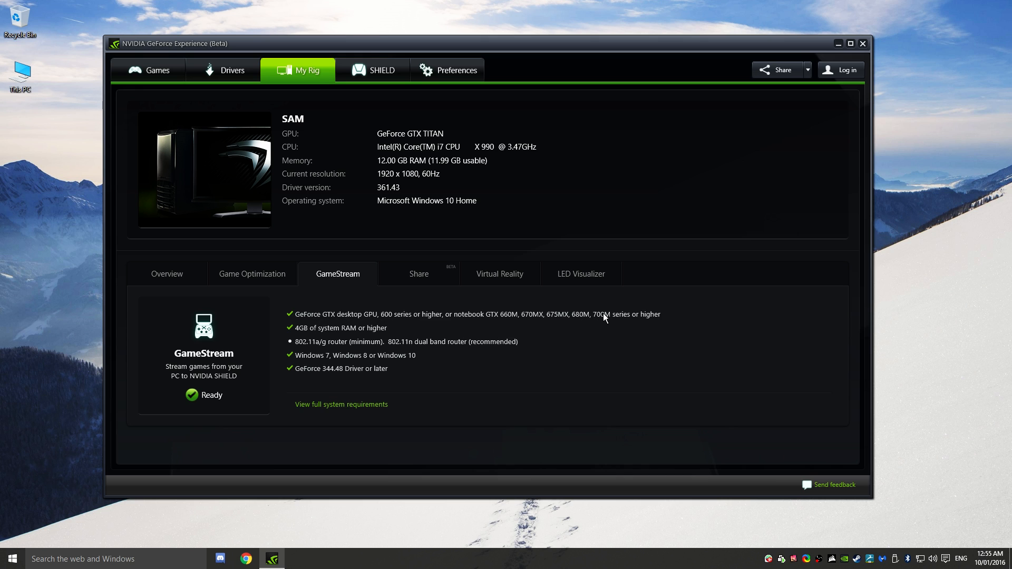
mouse_move(302, 334)
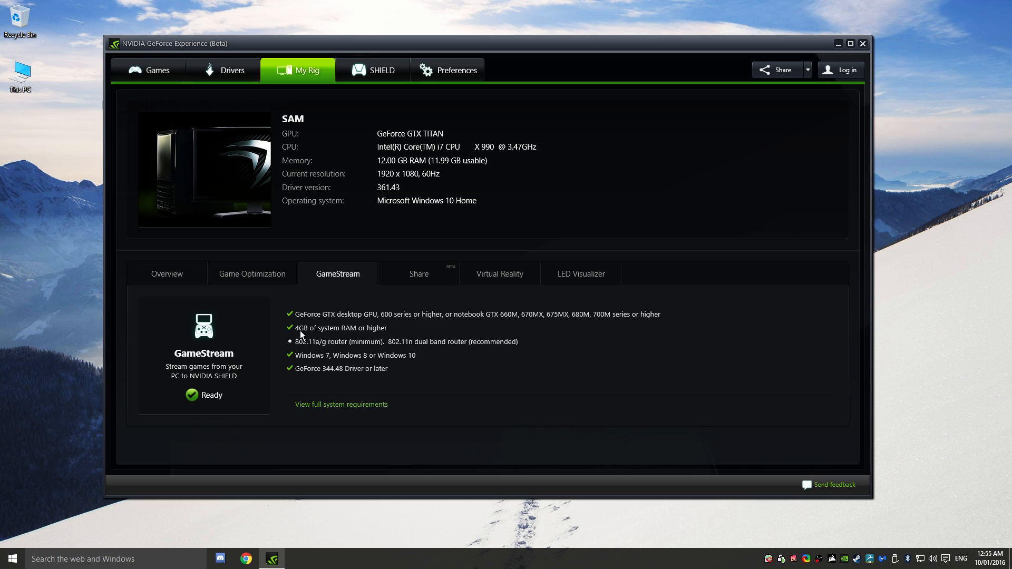
mouse_move(378, 335)
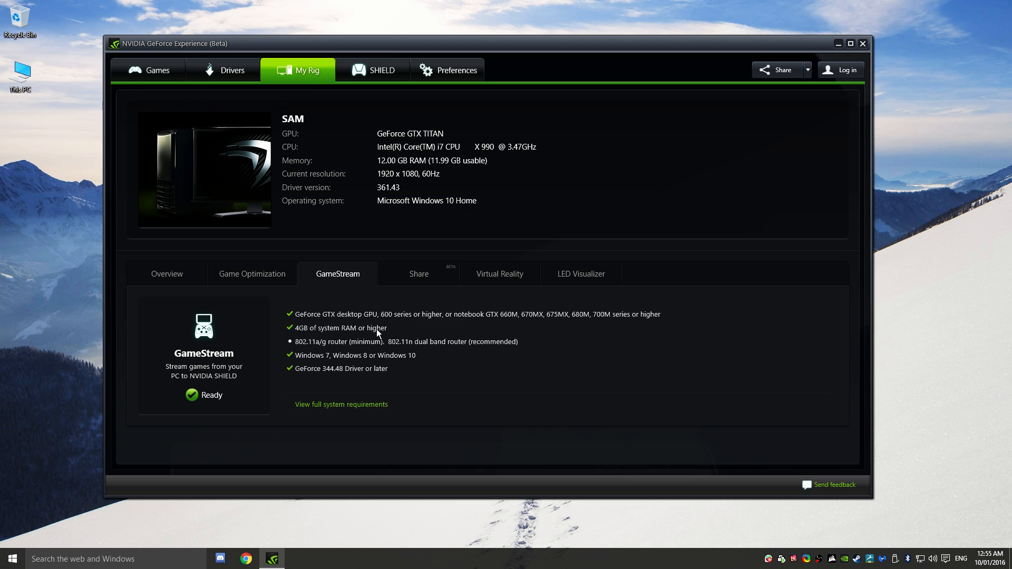
mouse_move(335, 353)
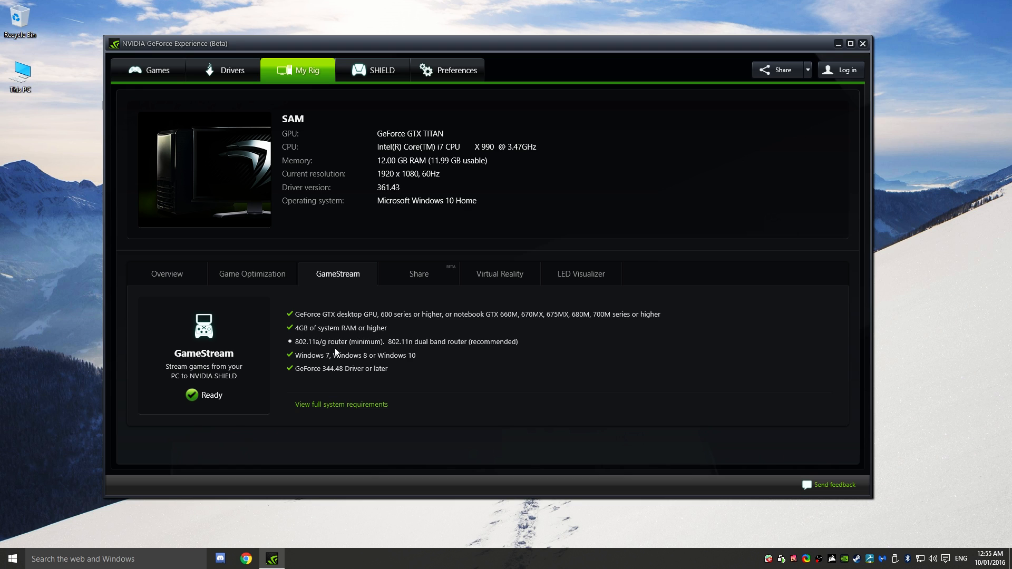
mouse_move(342, 349)
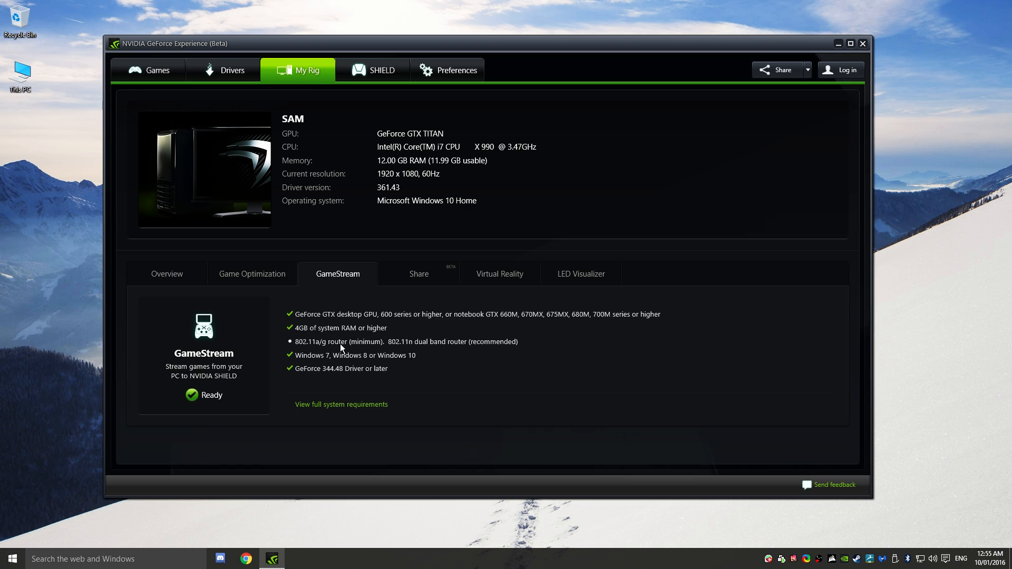
mouse_move(405, 347)
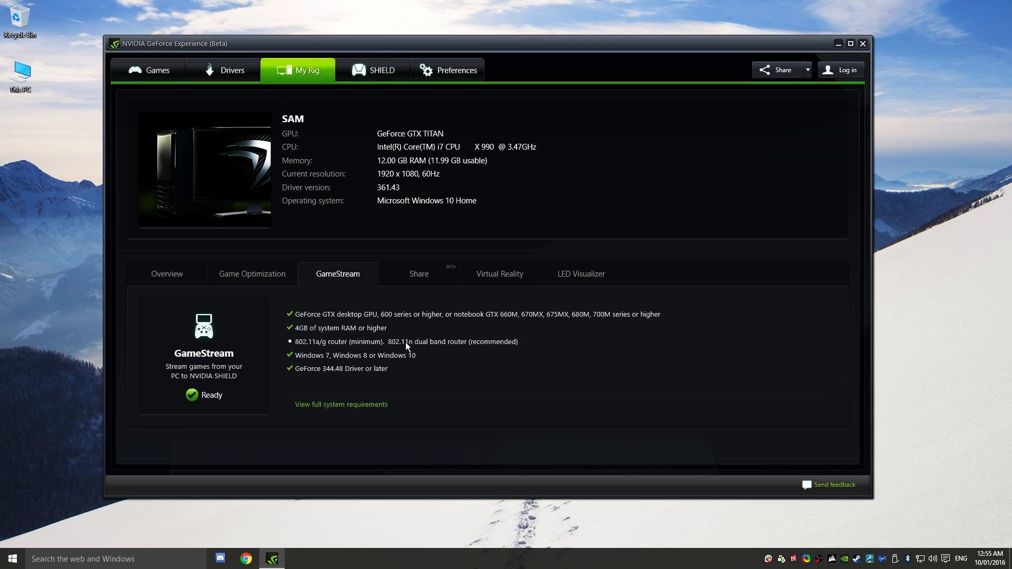
mouse_move(424, 349)
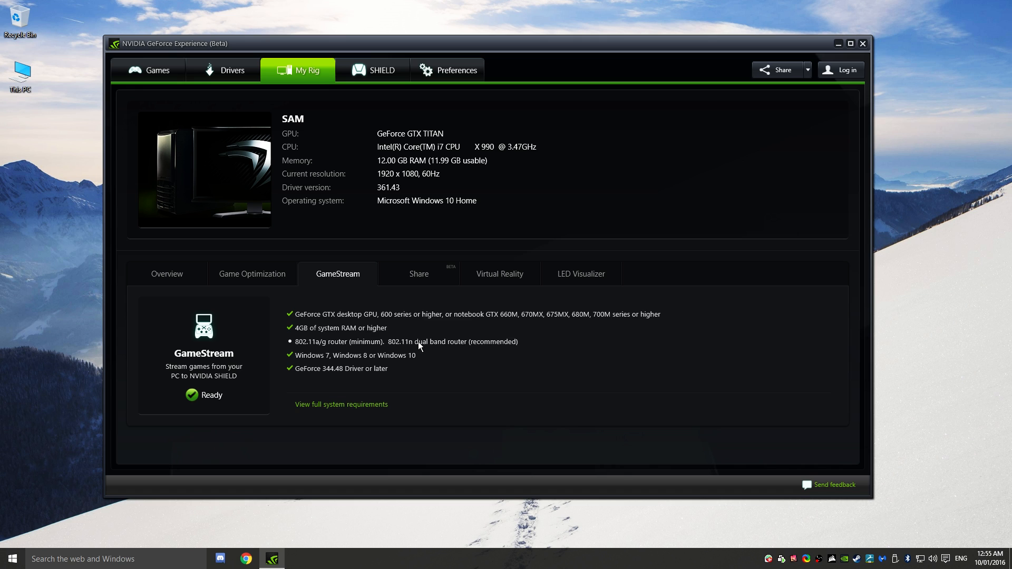
mouse_move(424, 343)
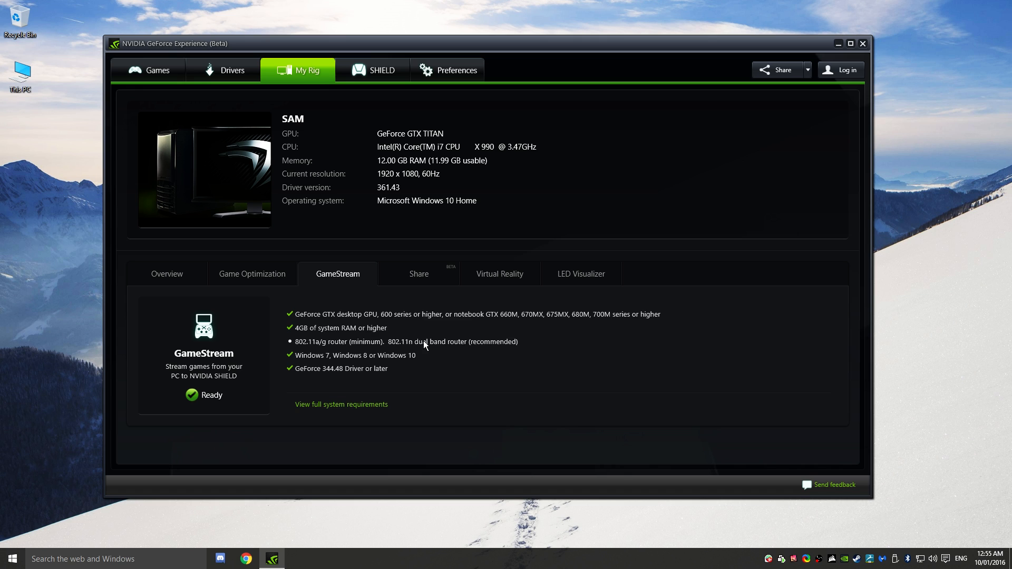
mouse_move(441, 346)
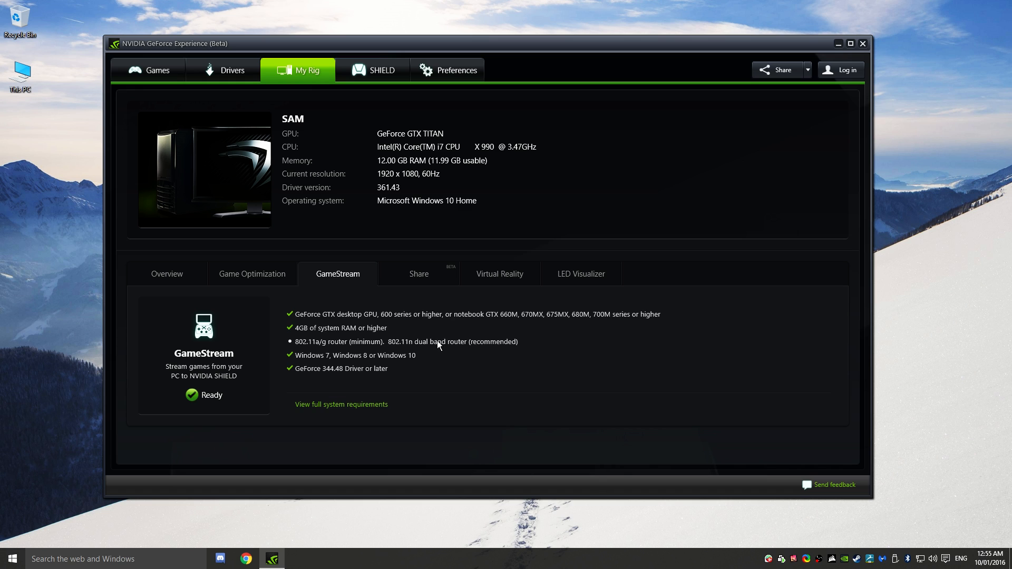
mouse_move(347, 364)
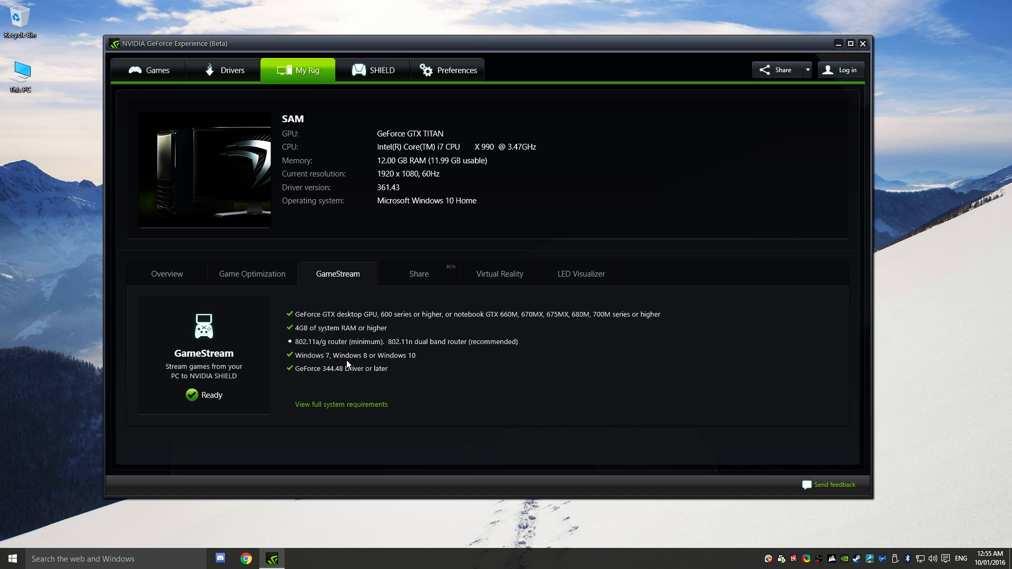
mouse_move(330, 359)
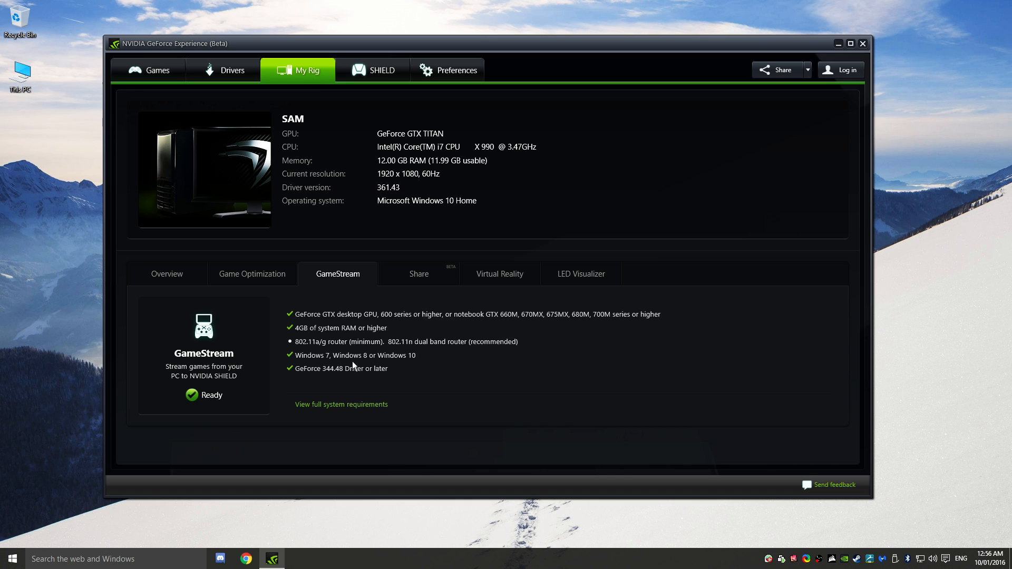
mouse_move(326, 362)
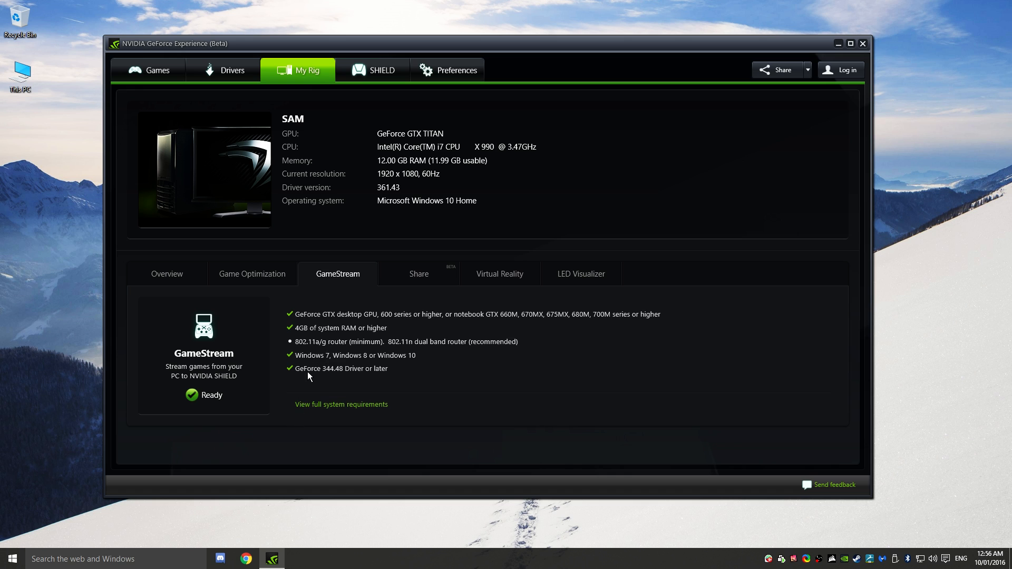
mouse_move(311, 367)
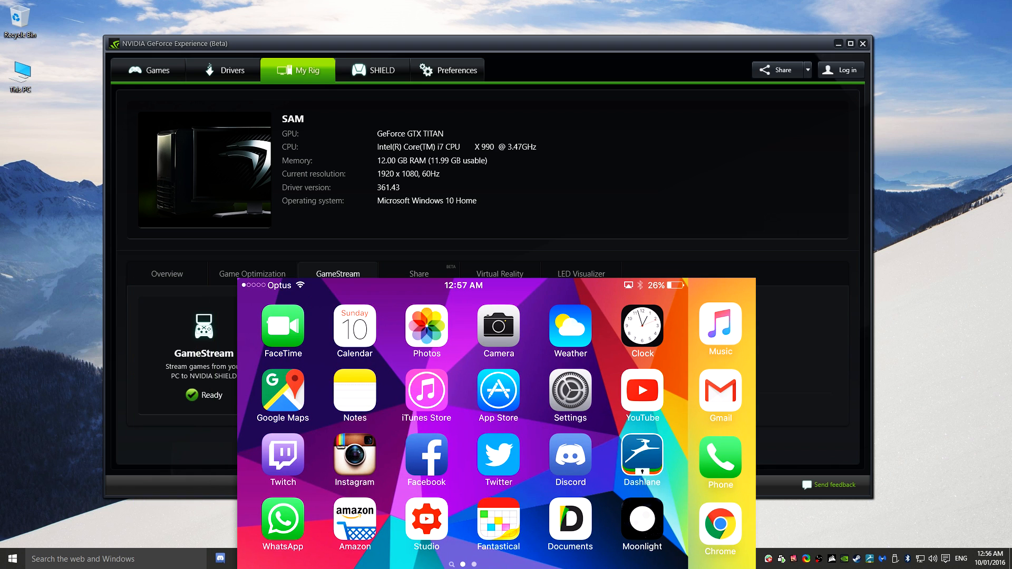
- Launch Moonlight on the iPhone and start adding a host PC by its address
click(641, 519)
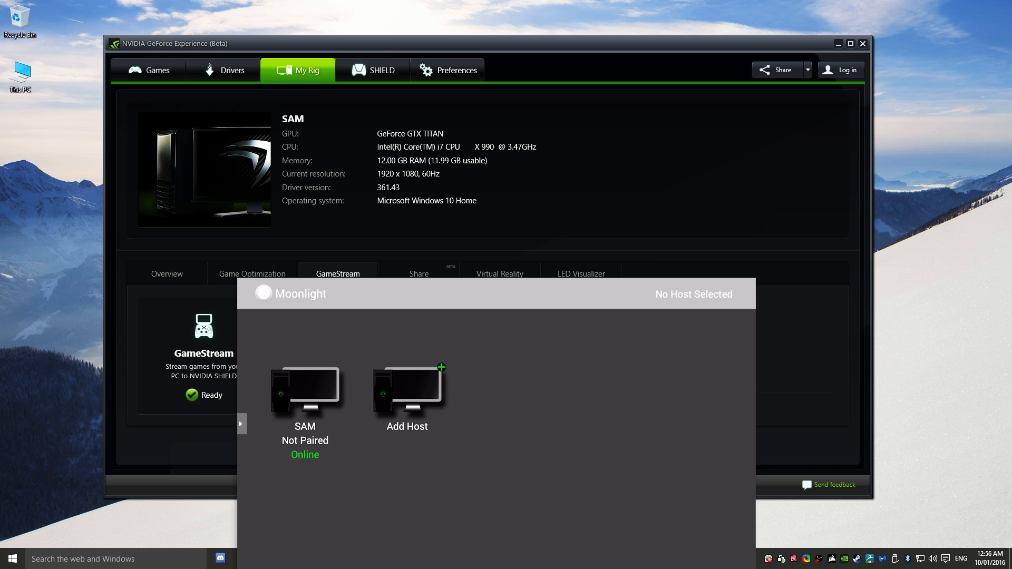
click(407, 387)
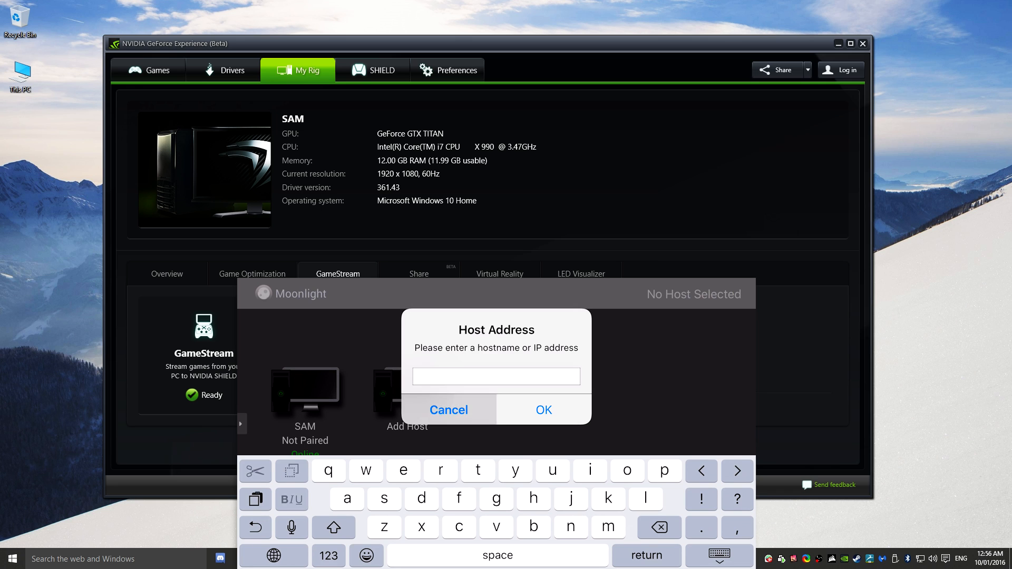
click(448, 410)
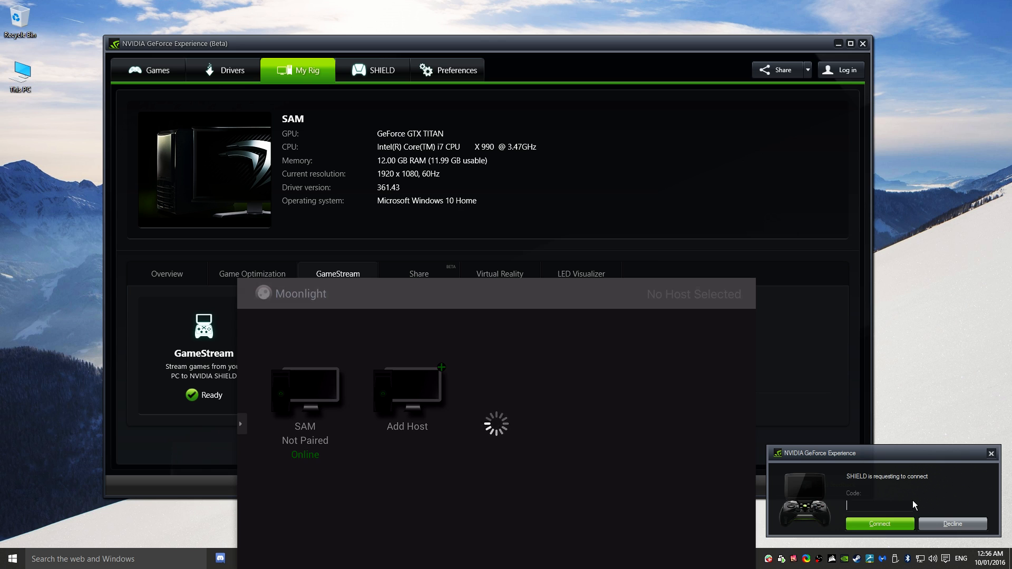
click(303, 391)
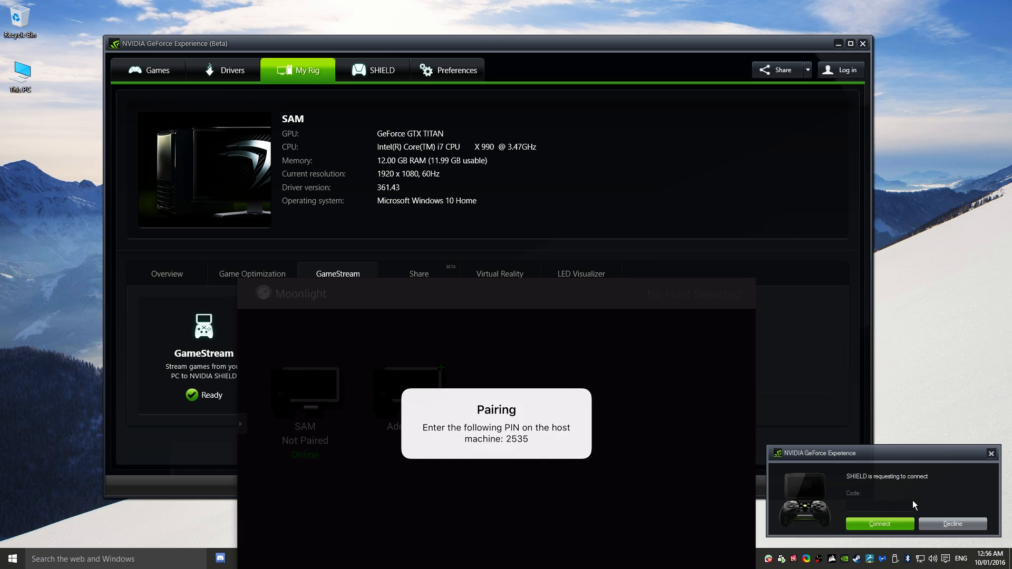
text(2535)
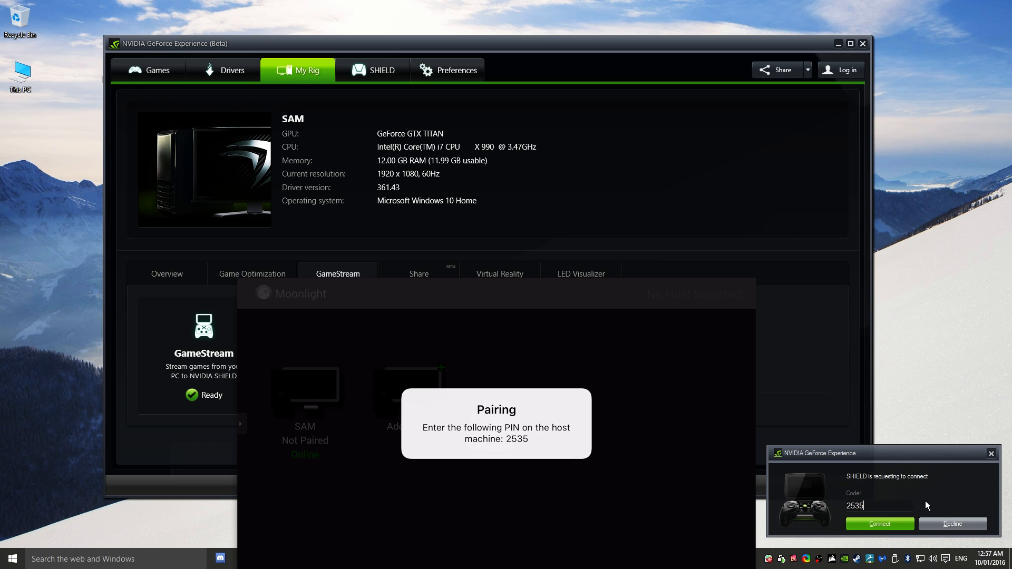
click(878, 524)
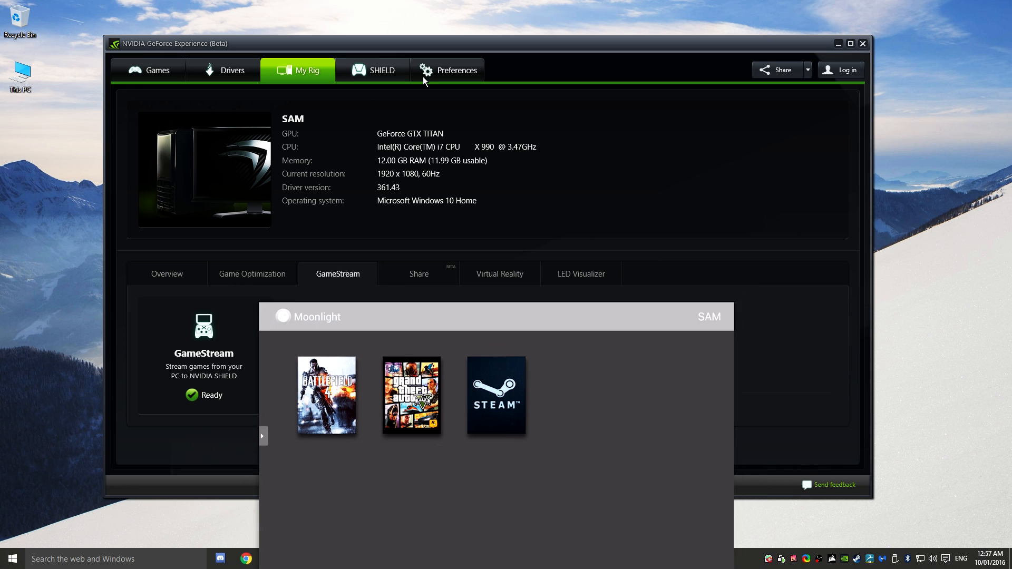
- Show the empty SHIELD GameStream preferences, then start streaming Steam Big Picture from Moonlight
click(455, 69)
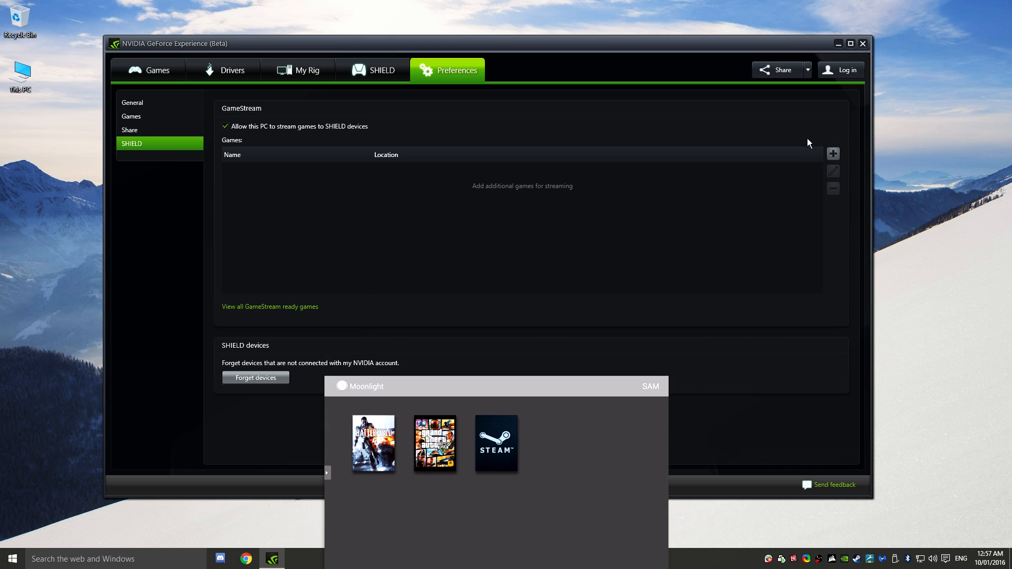
mouse_move(626, 241)
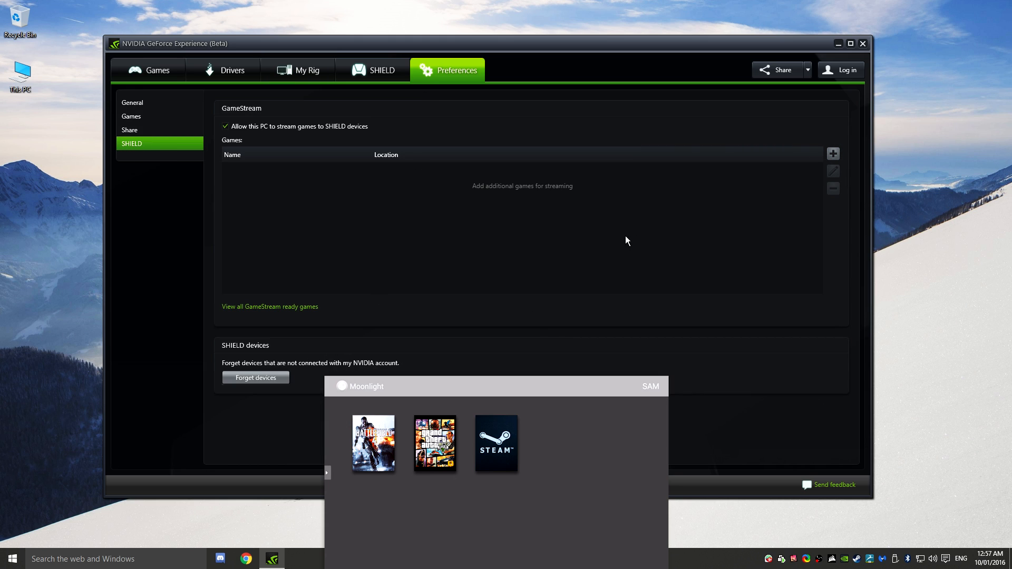
mouse_move(432, 232)
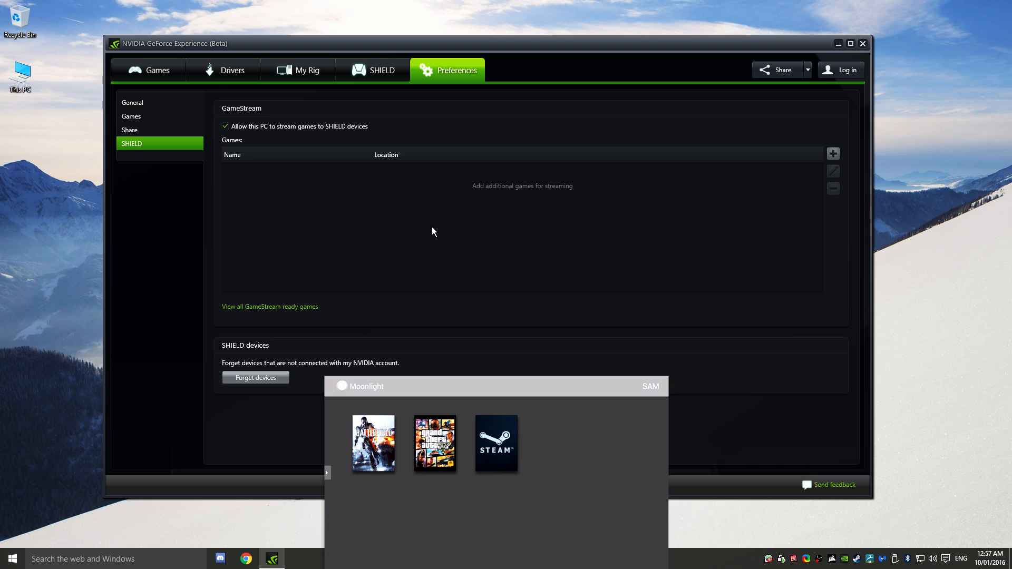
mouse_move(448, 230)
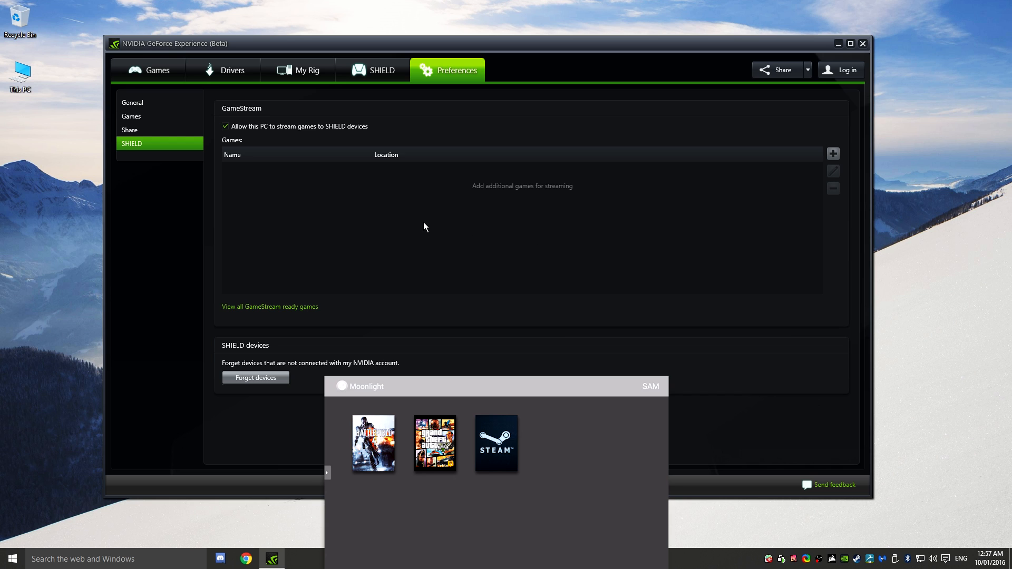
mouse_move(468, 239)
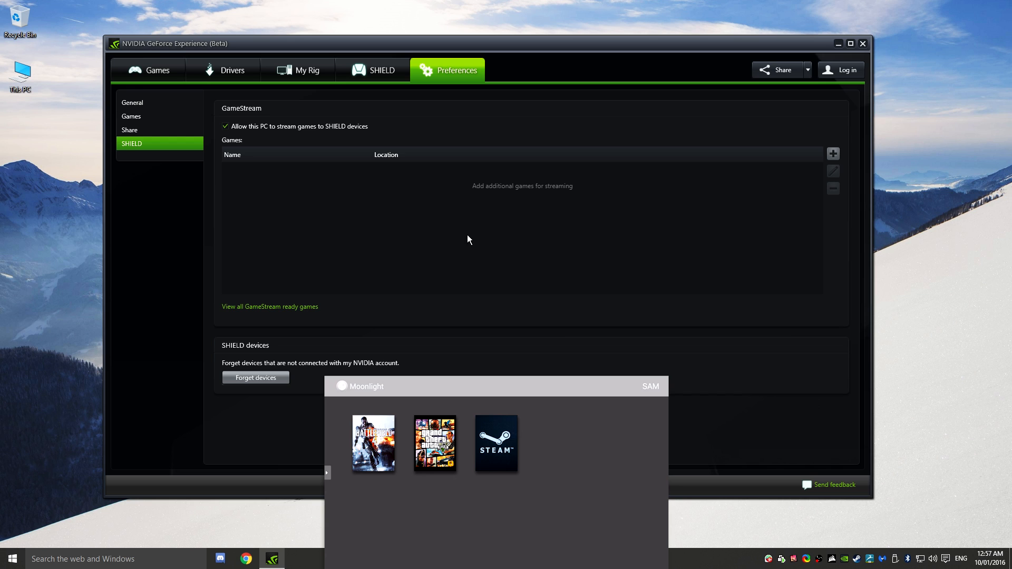
mouse_move(413, 234)
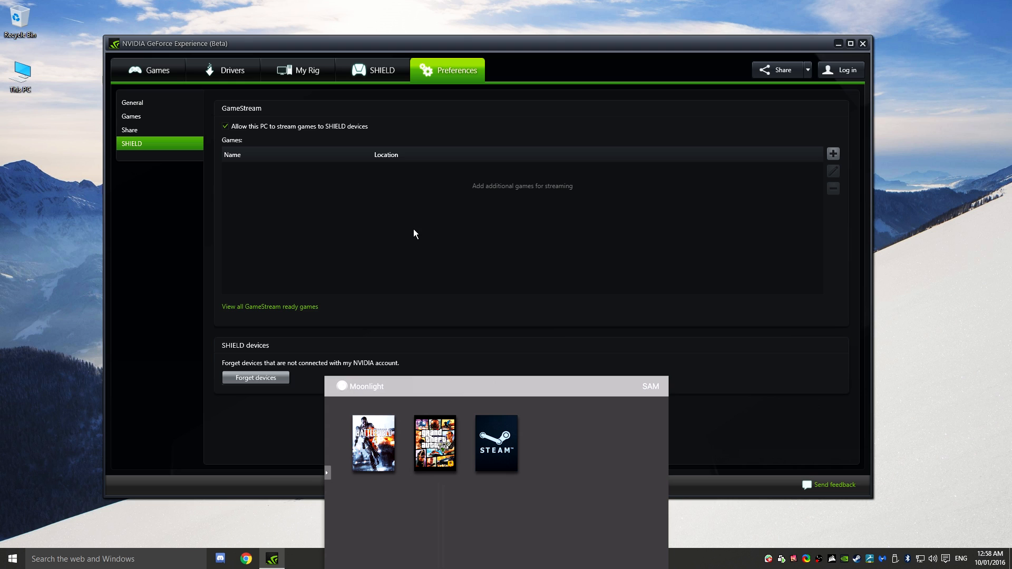
click(495, 444)
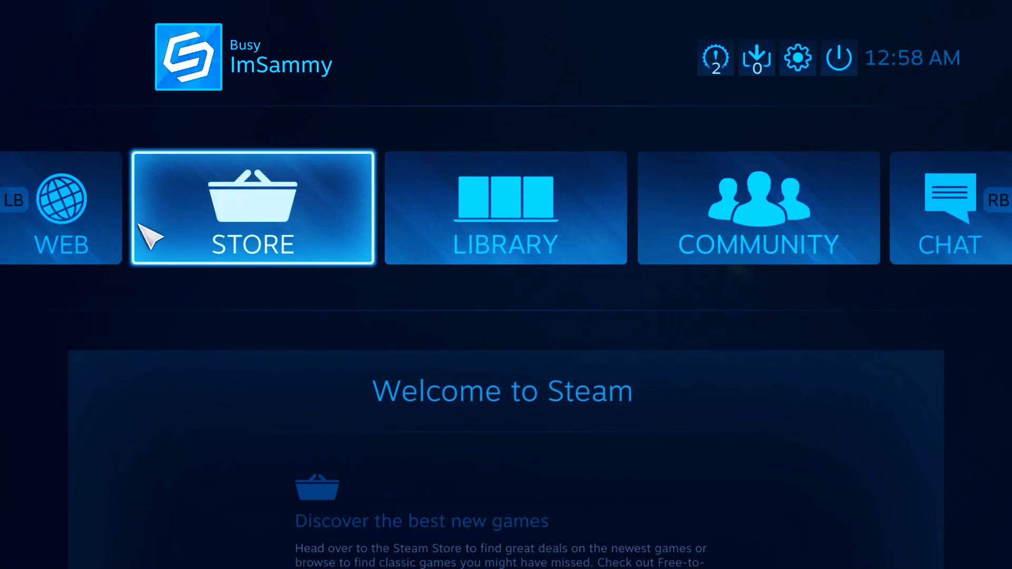
mouse_move(25, 222)
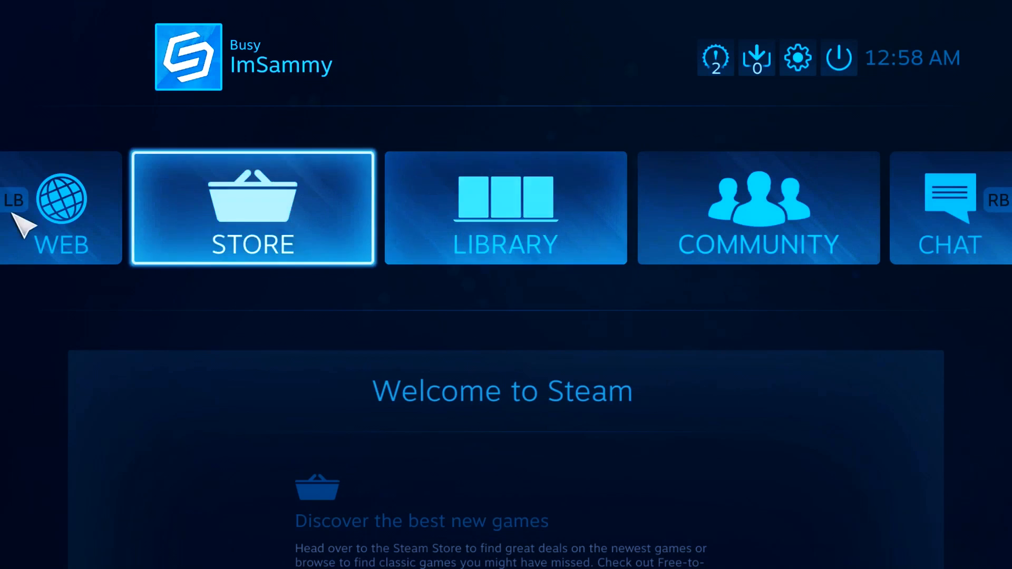
mouse_move(573, 315)
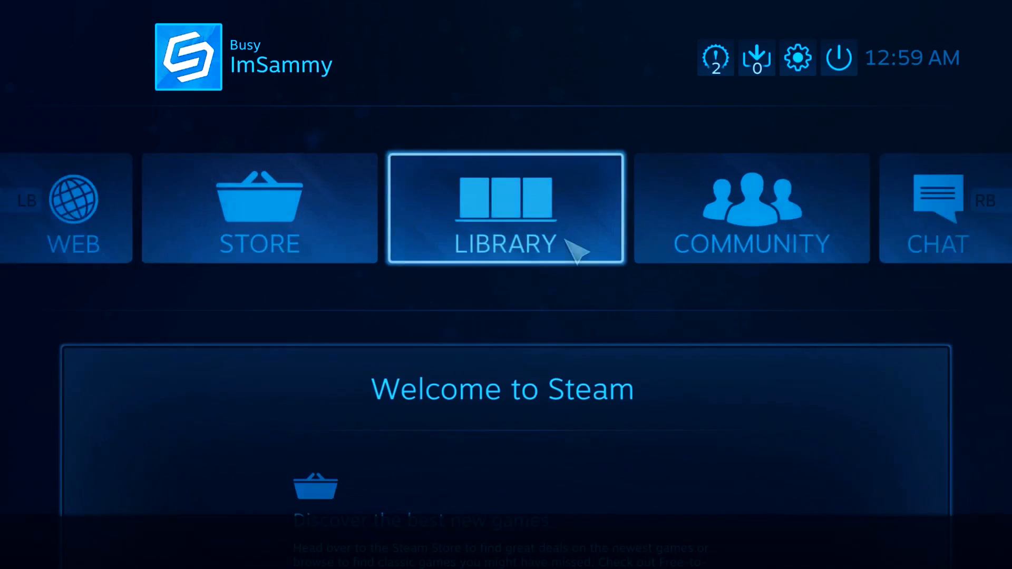
- Browse the Steam Big Picture Library of games over the stream
click(505, 208)
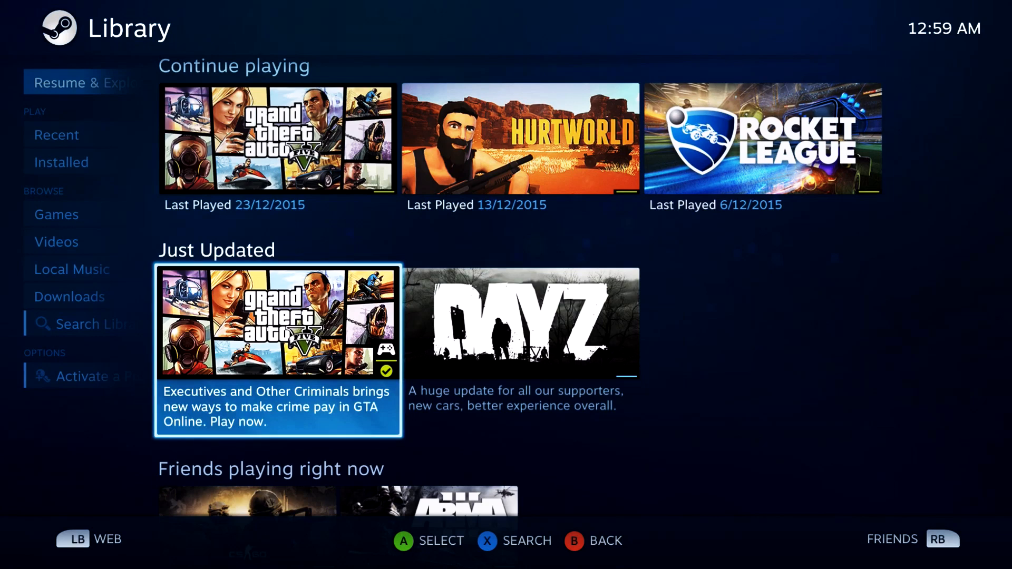
scroll(down, 3)
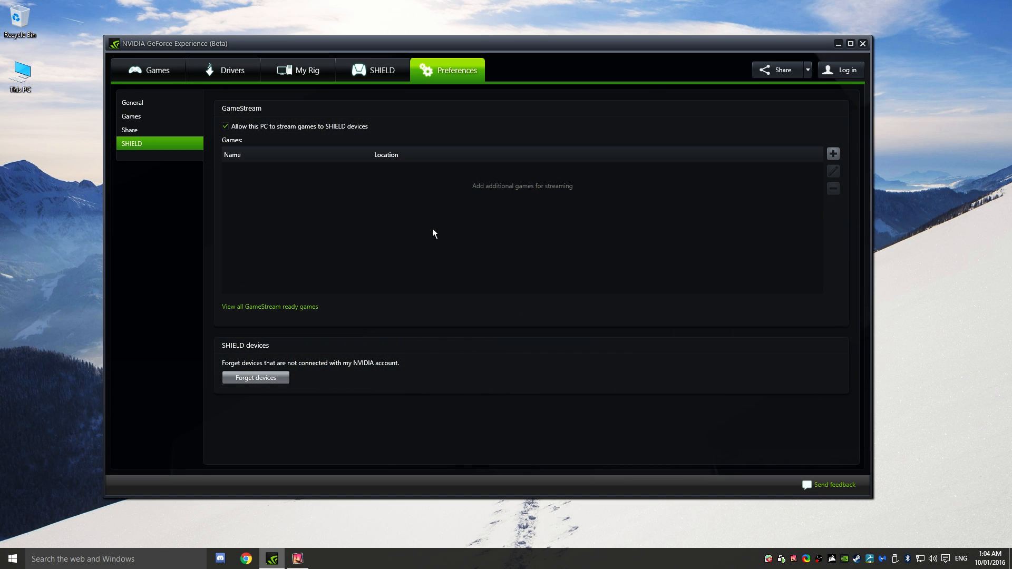
mouse_move(433, 230)
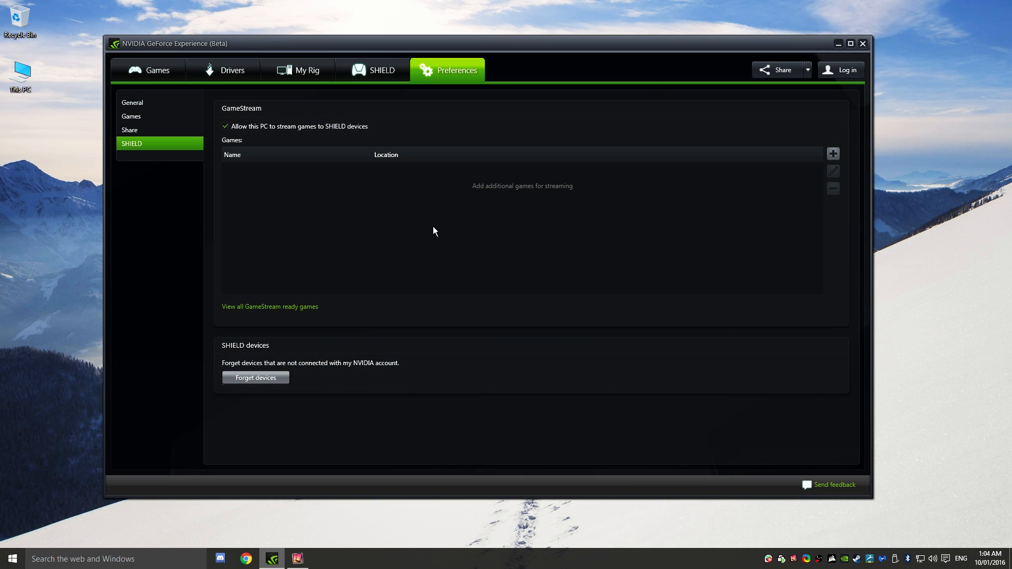
mouse_move(425, 229)
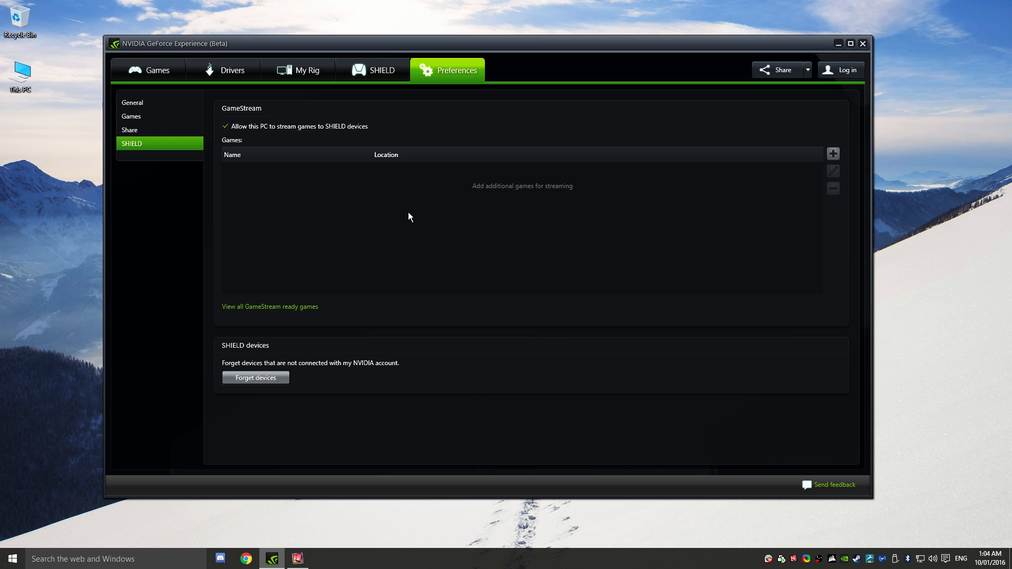
mouse_move(393, 227)
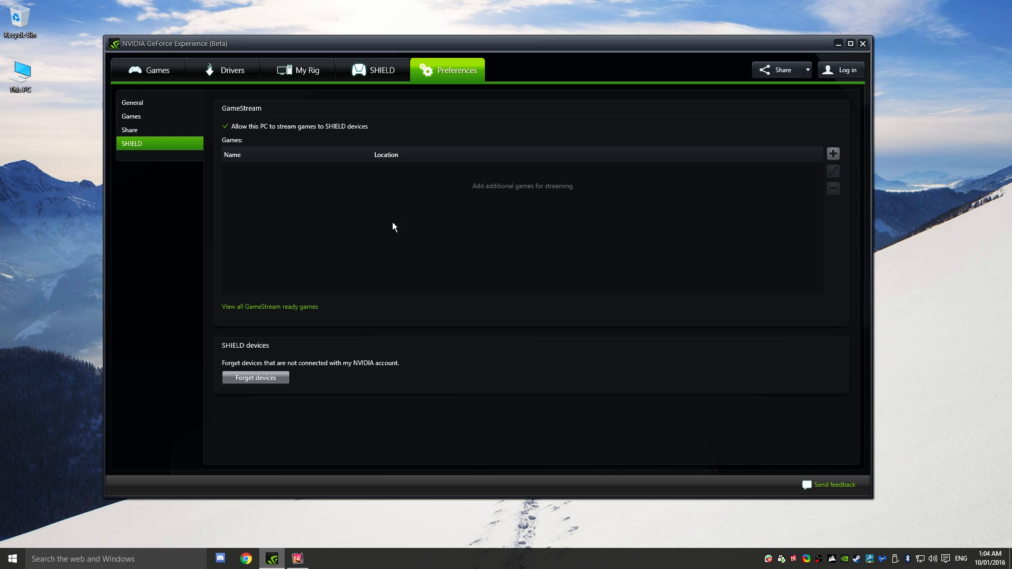
mouse_move(136, 164)
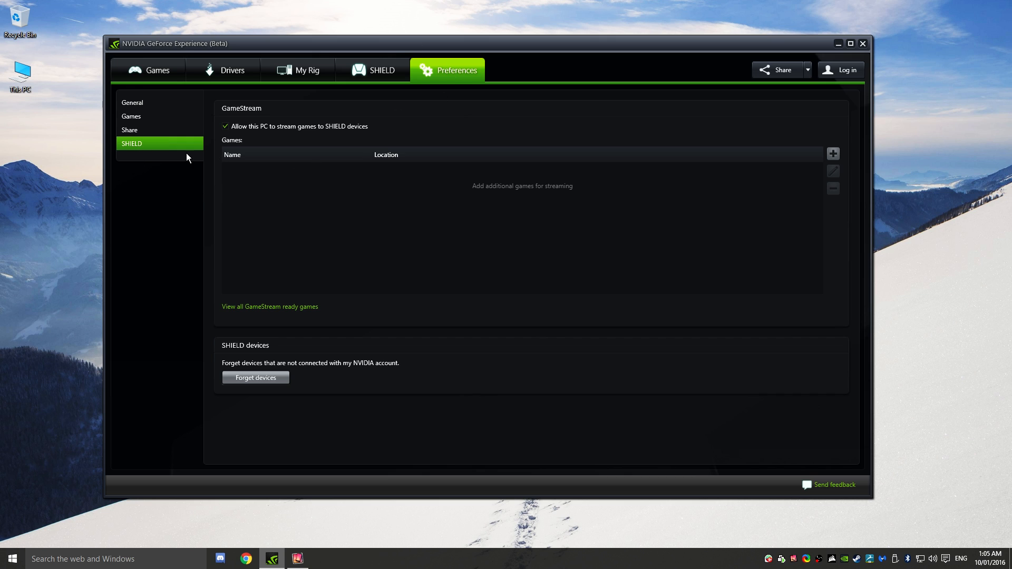
mouse_move(275, 231)
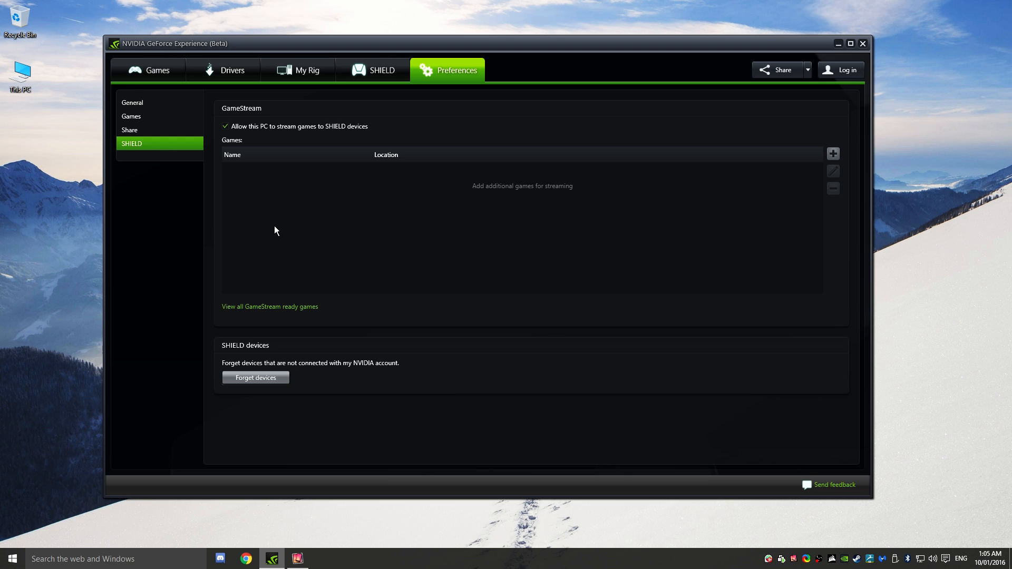
mouse_move(285, 367)
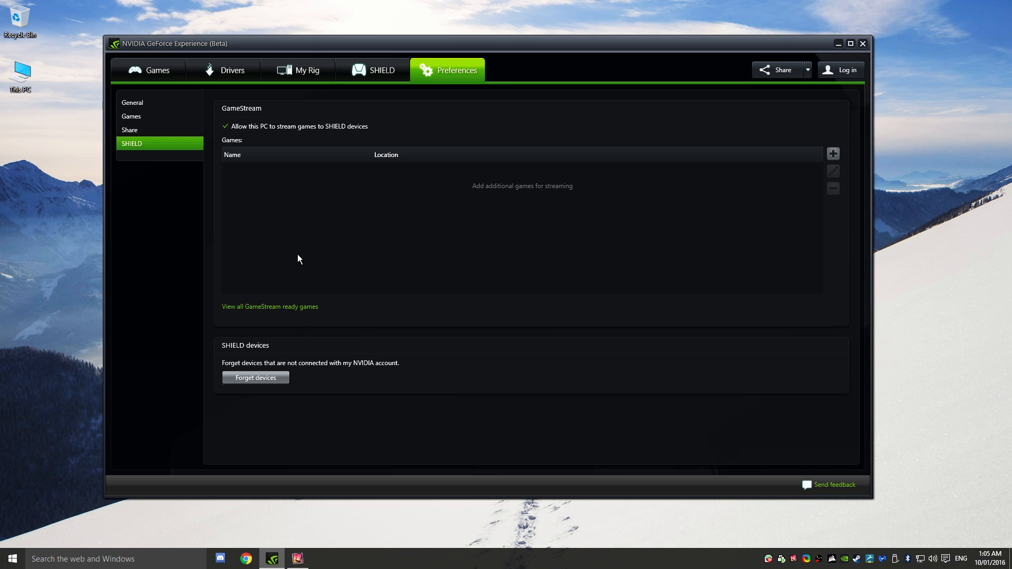
mouse_move(772, 224)
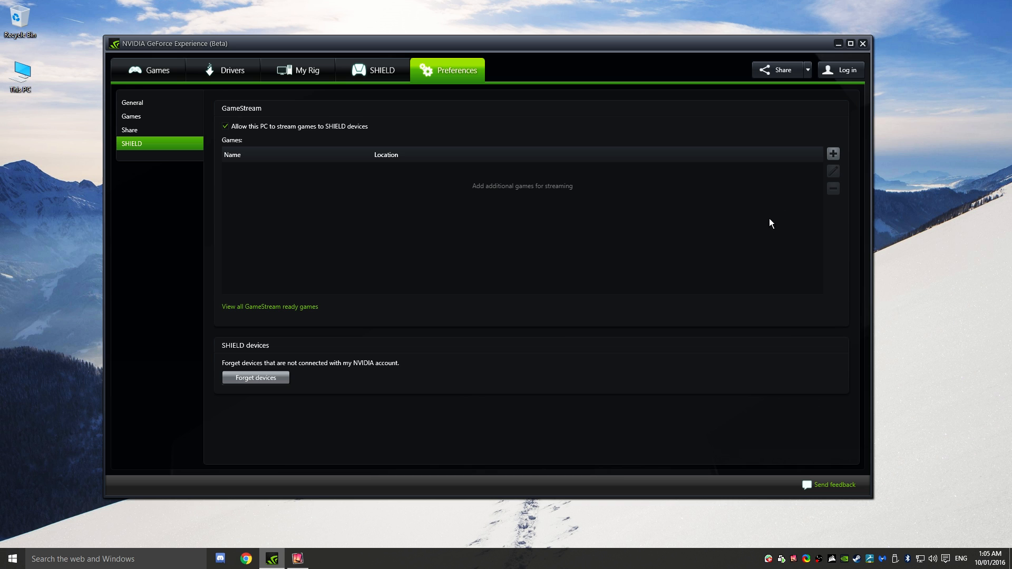
mouse_move(833, 154)
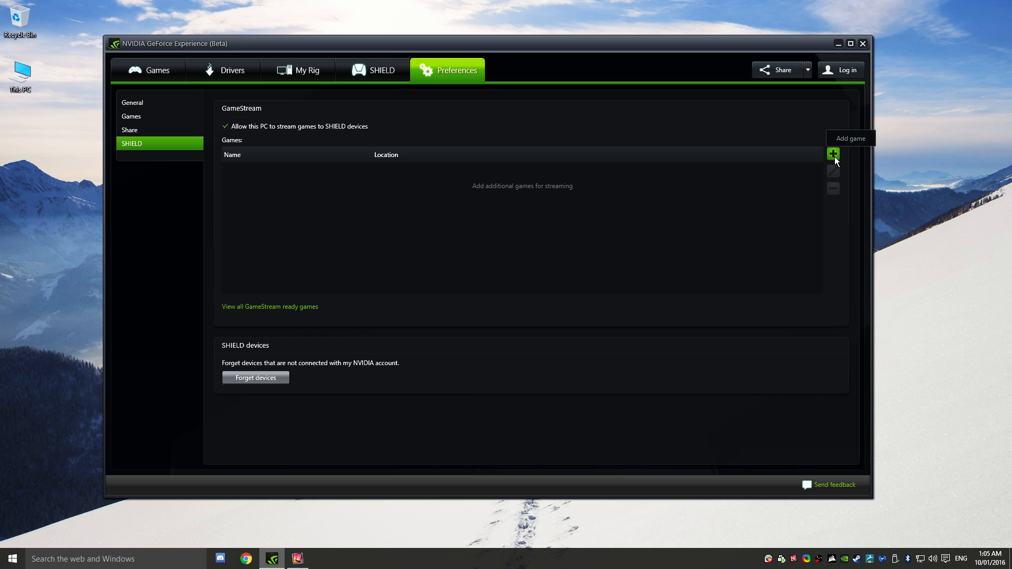
- Add mstsc.exe from C:\Windows\System32 as a streamable game via the file picker
click(833, 154)
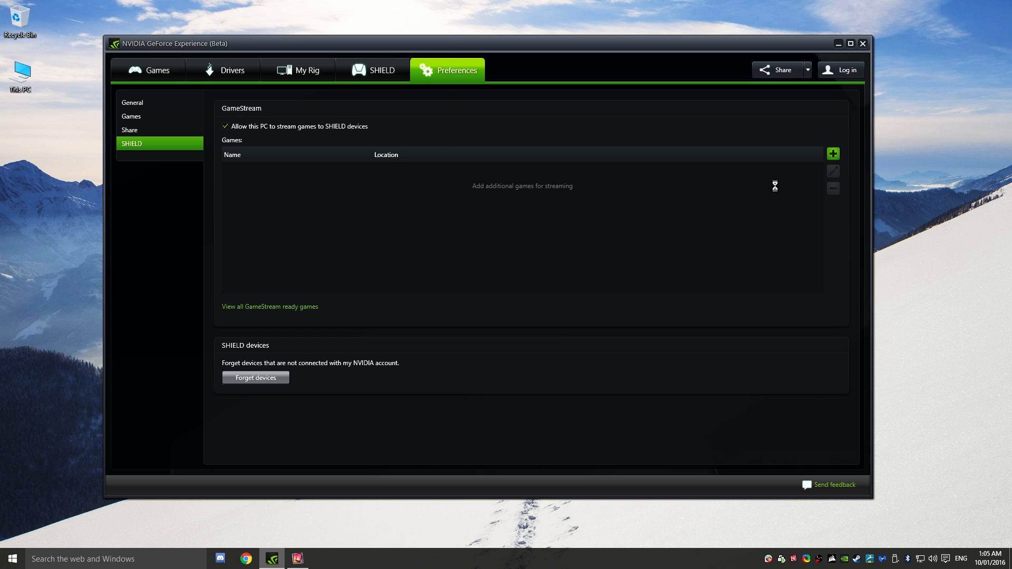
click(833, 154)
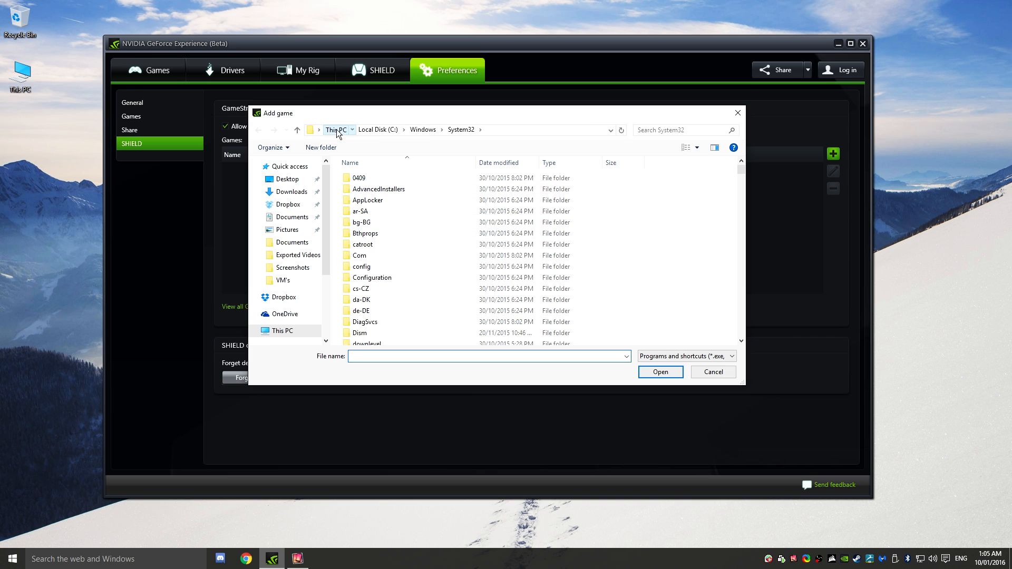
click(334, 130)
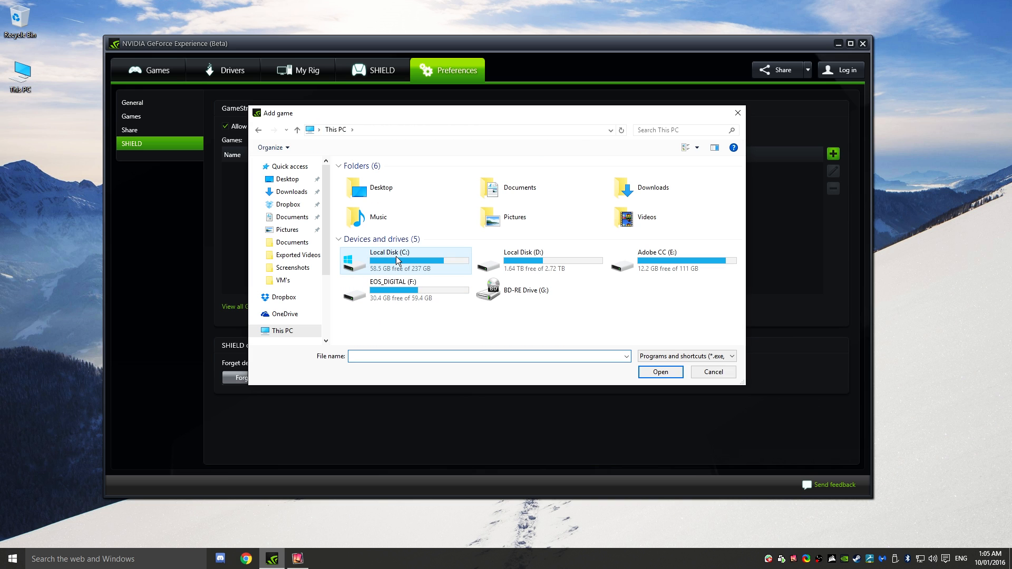
double_click(394, 261)
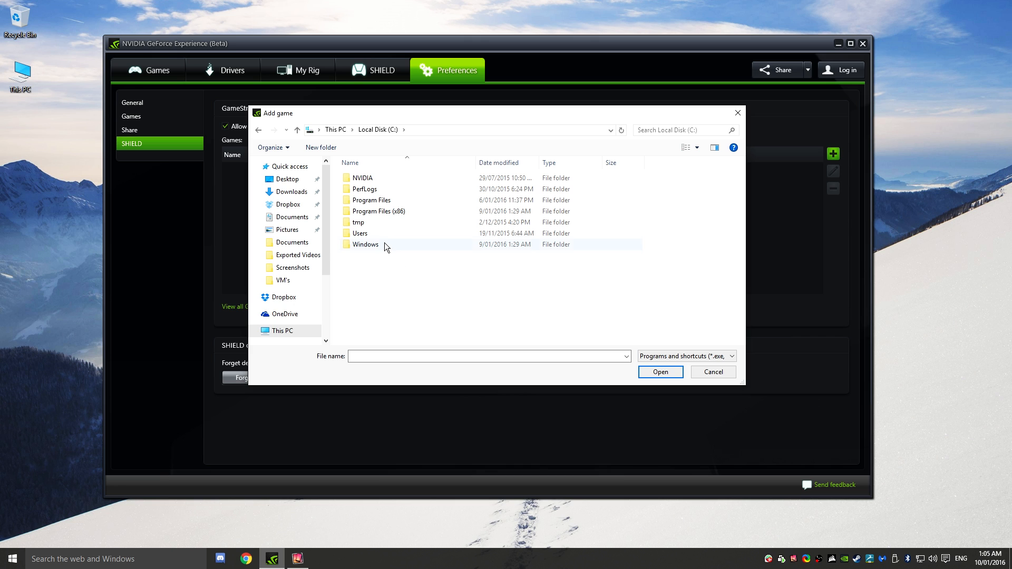
double_click(366, 244)
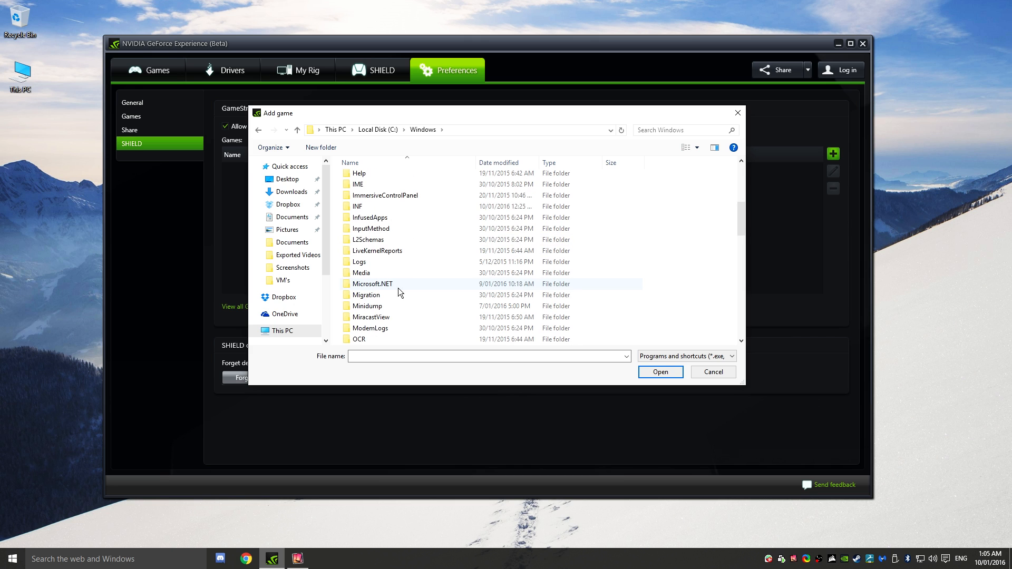
scroll(down, 3)
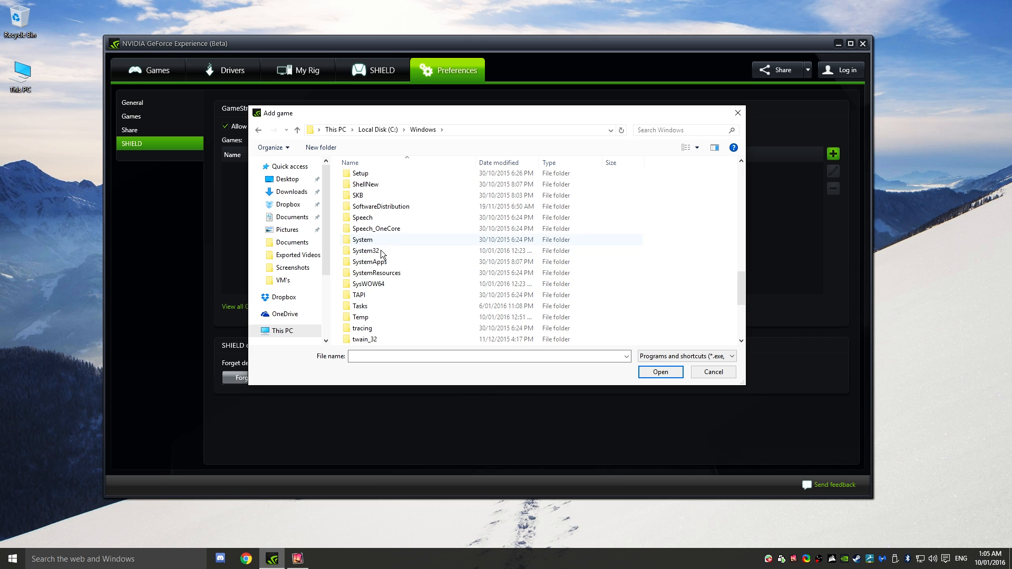
double_click(367, 239)
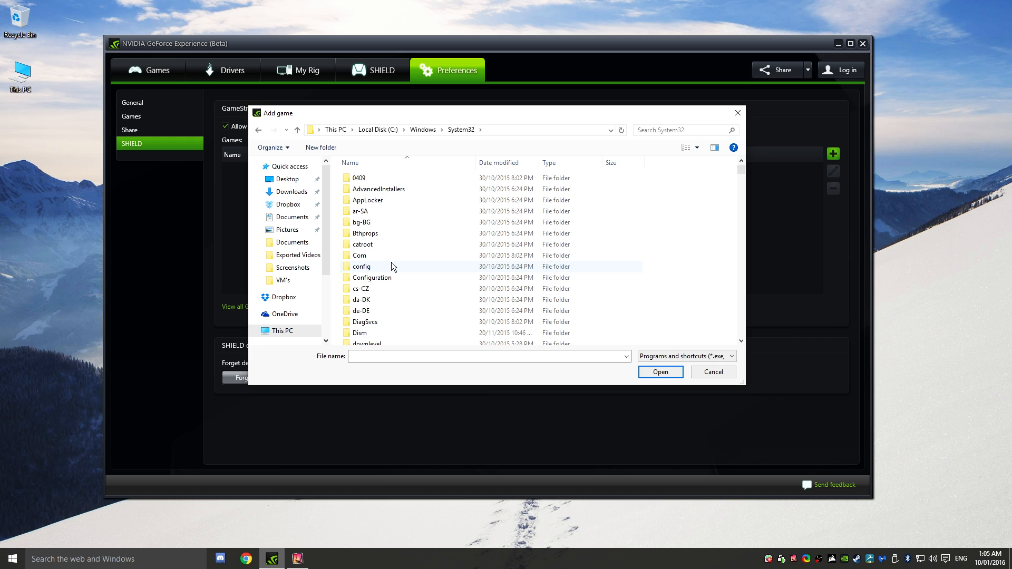
mouse_move(392, 267)
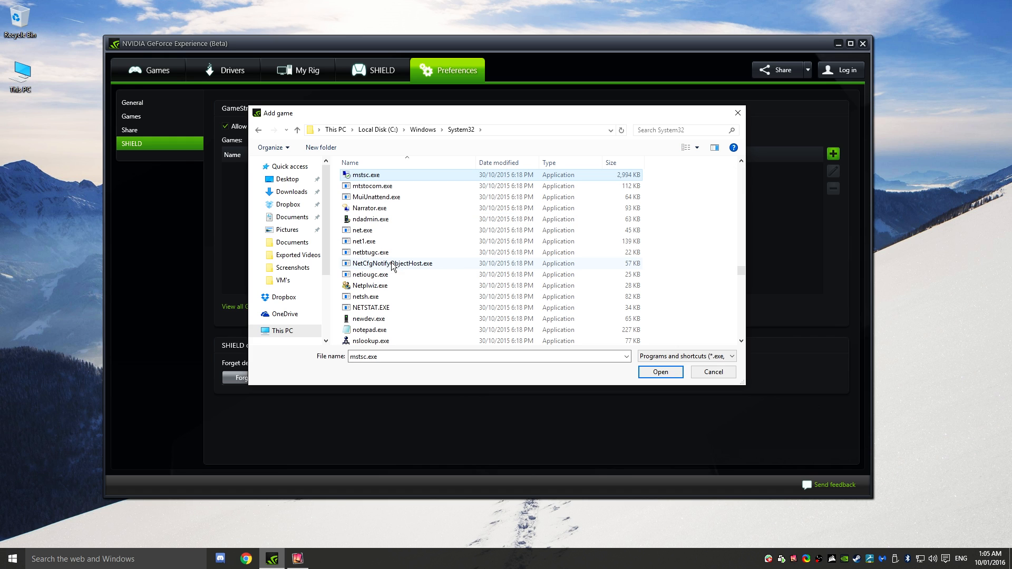
mouse_move(660, 380)
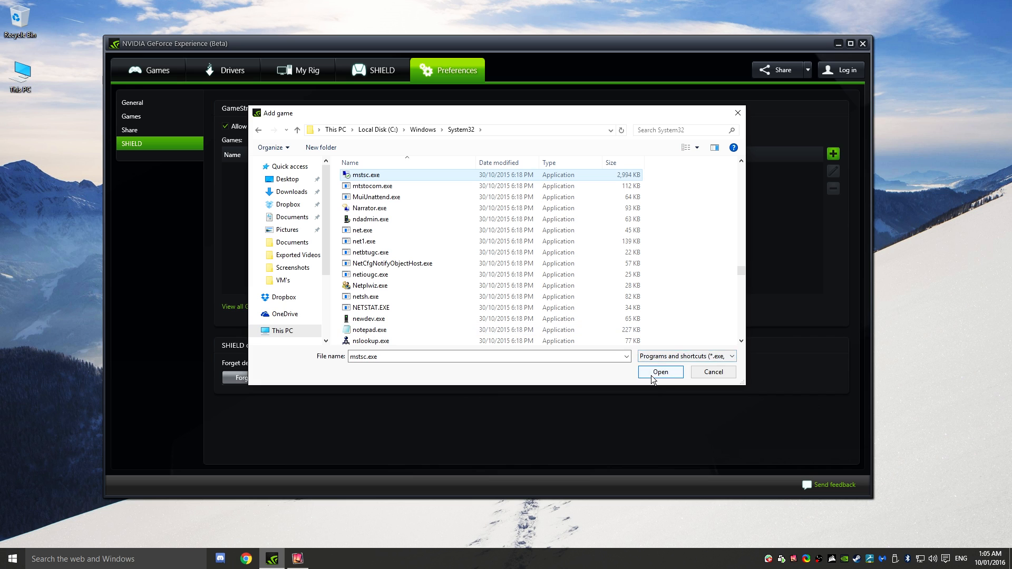
click(659, 372)
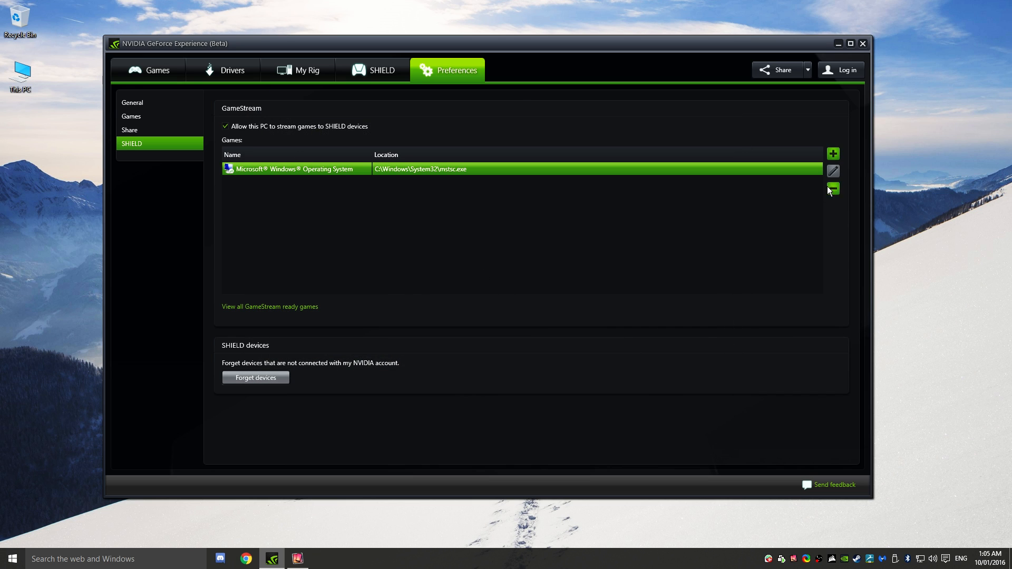
- Edit the mstsc.exe entry's properties and rename it to 'Desktop'
click(833, 170)
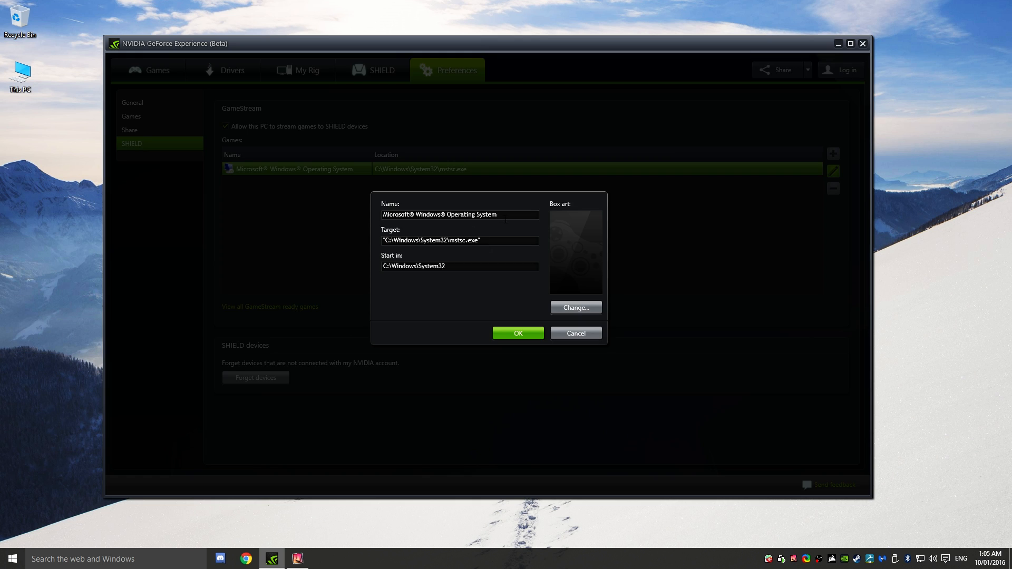
triple_click(458, 214)
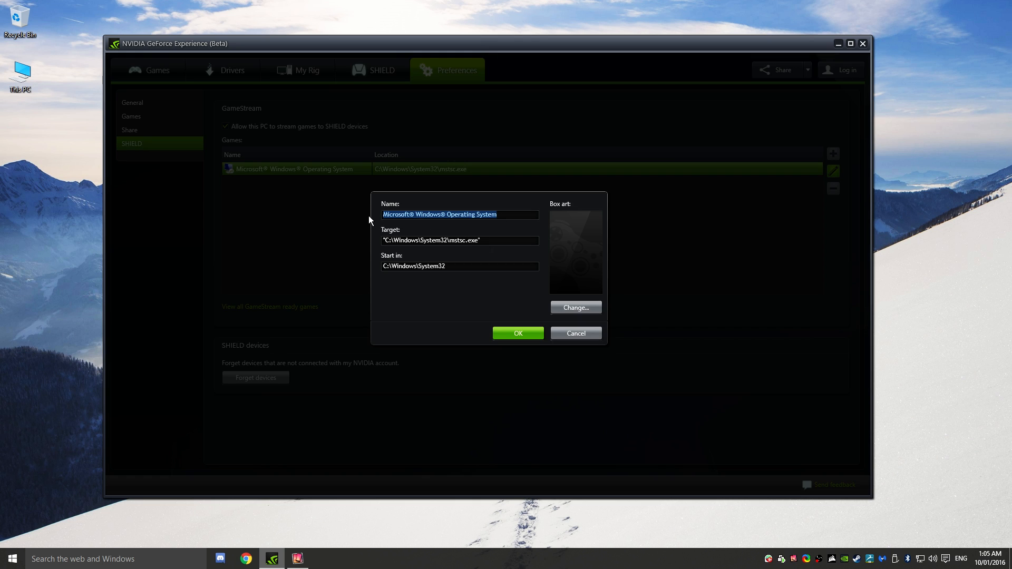
text(Desktop)
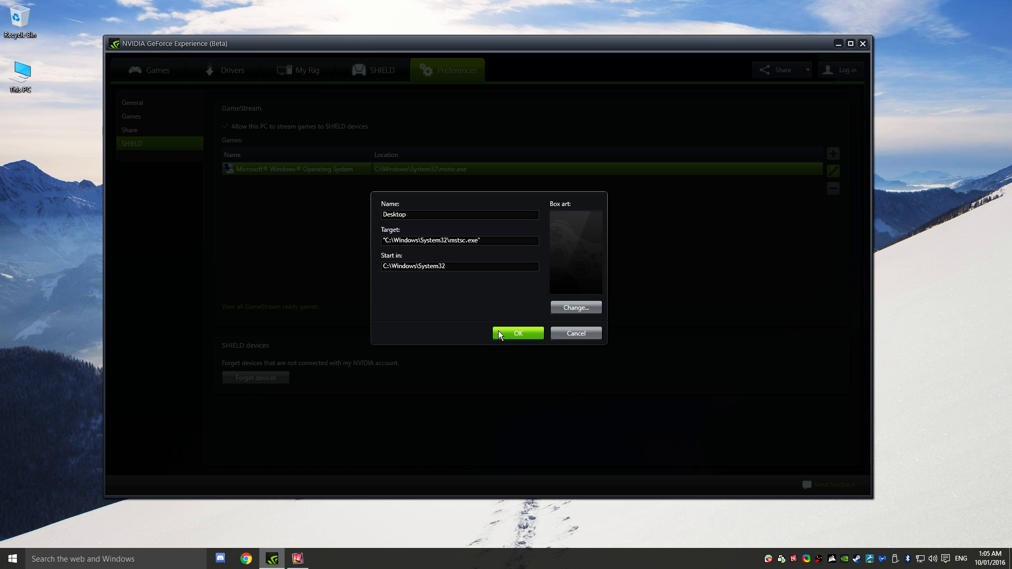
click(518, 333)
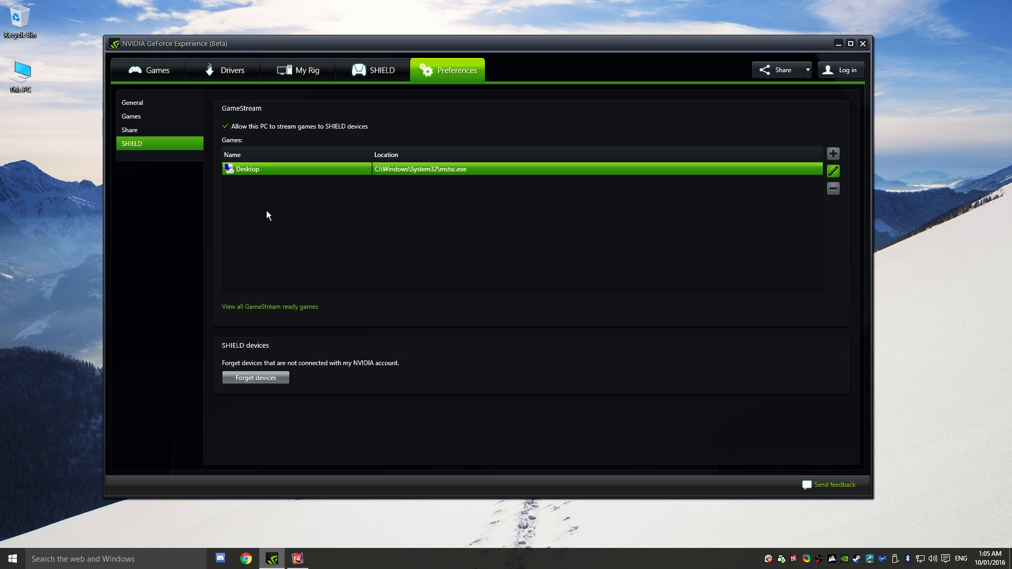
mouse_move(277, 217)
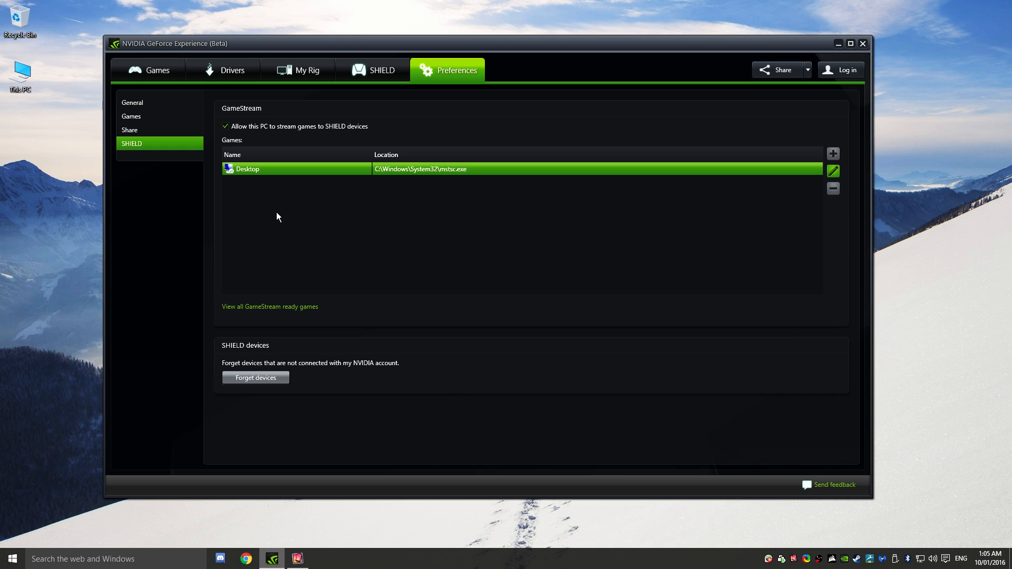
mouse_move(301, 226)
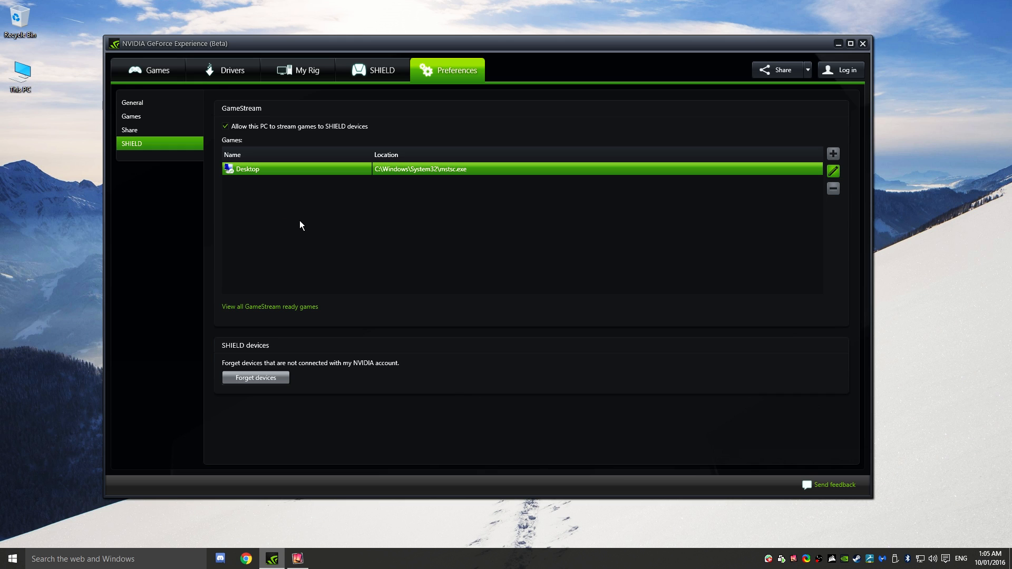
mouse_move(285, 183)
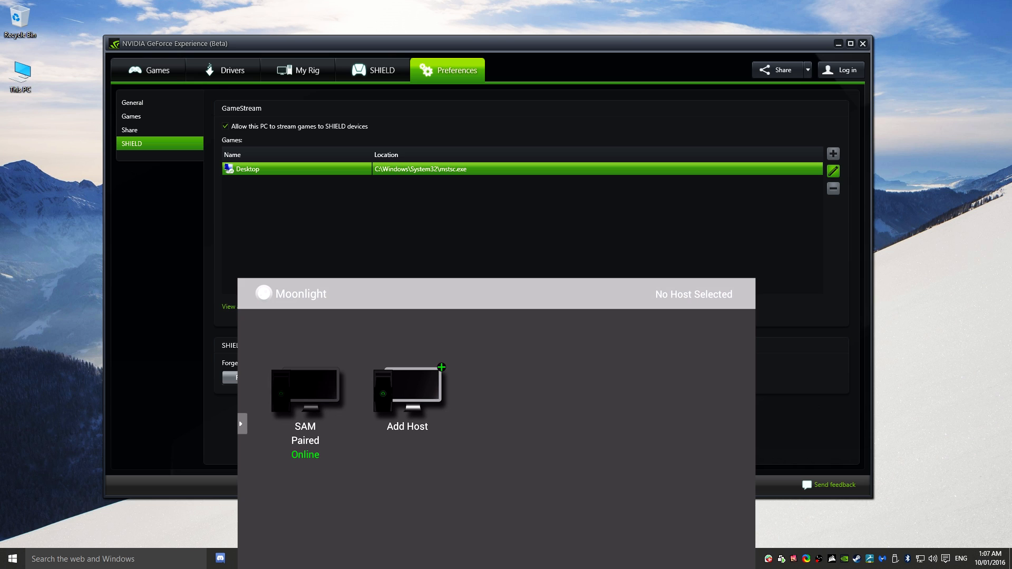
- From host SAM in Moonlight, stream the Desktop entry and bring up the Windows Start menu
click(305, 390)
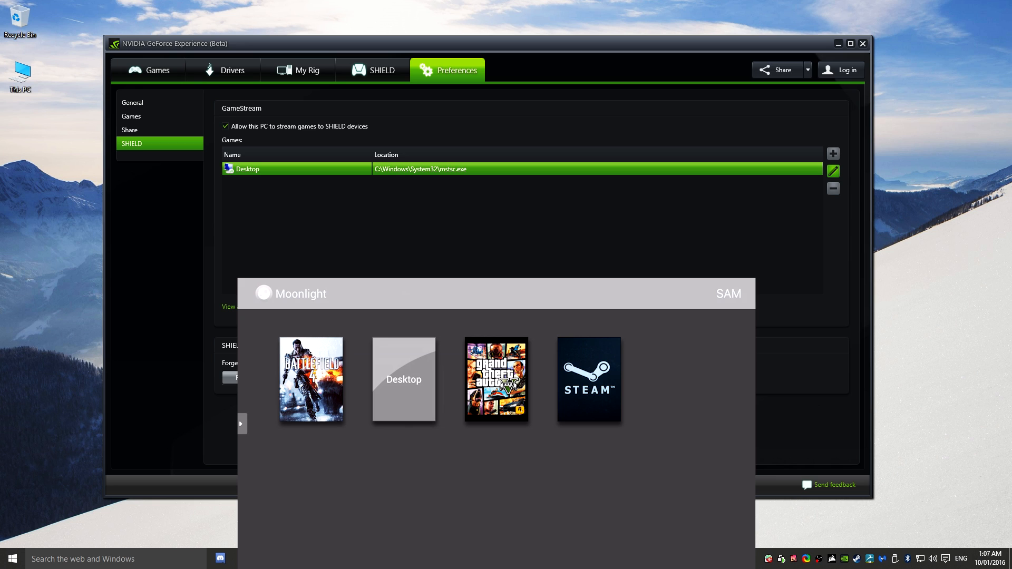
click(403, 379)
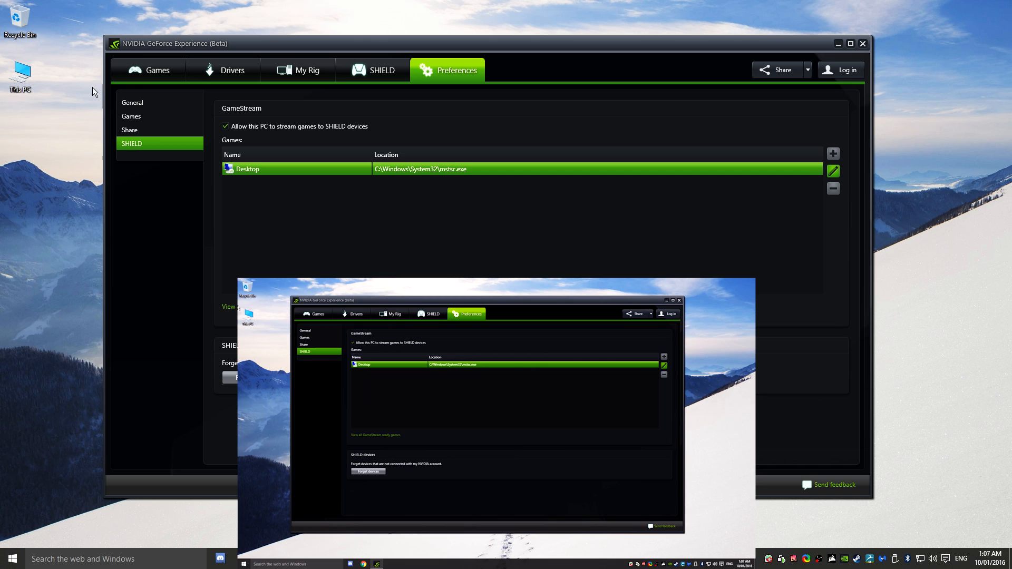
mouse_move(139, 343)
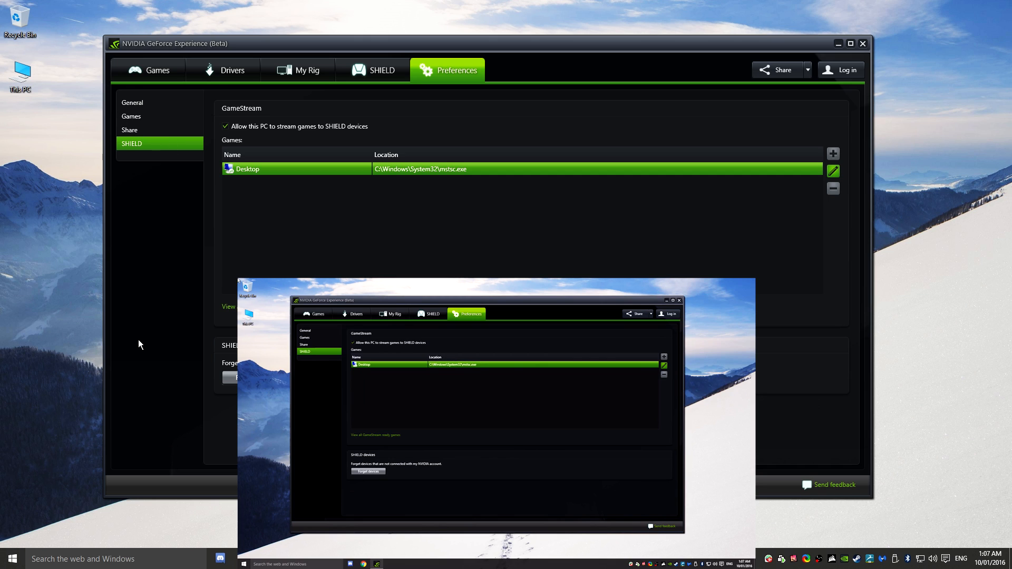
mouse_move(309, 454)
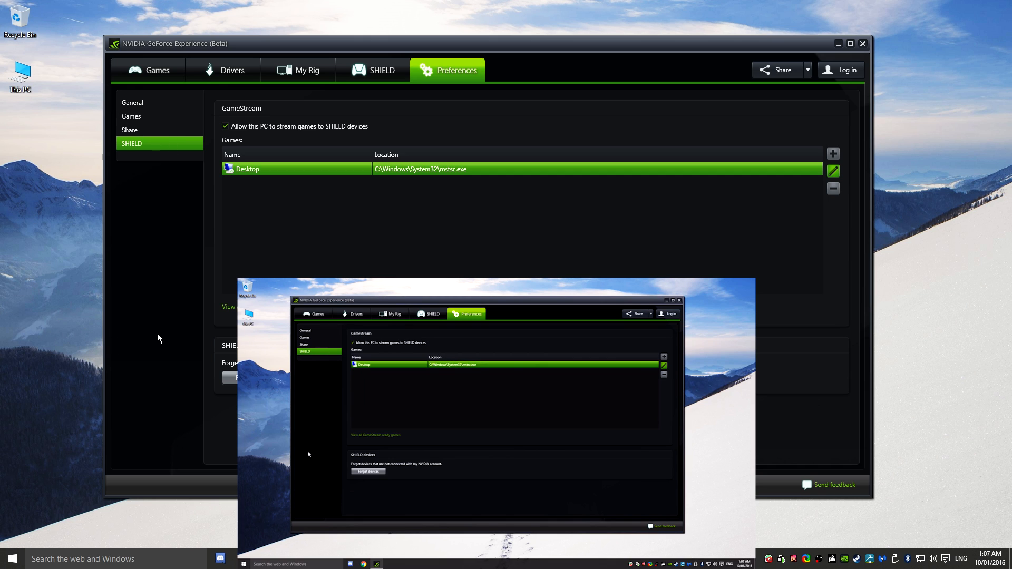
mouse_move(72, 316)
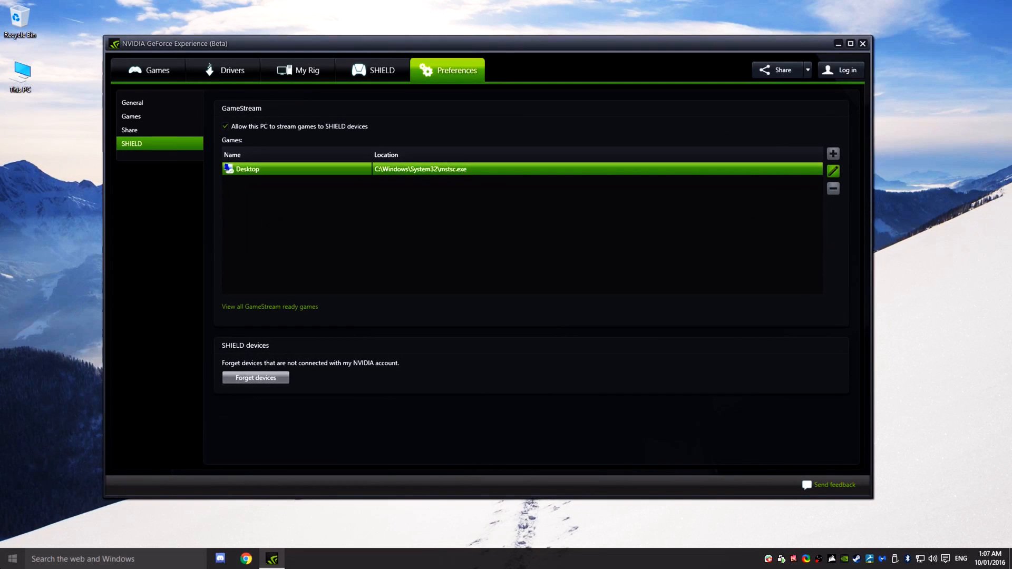
click(10, 558)
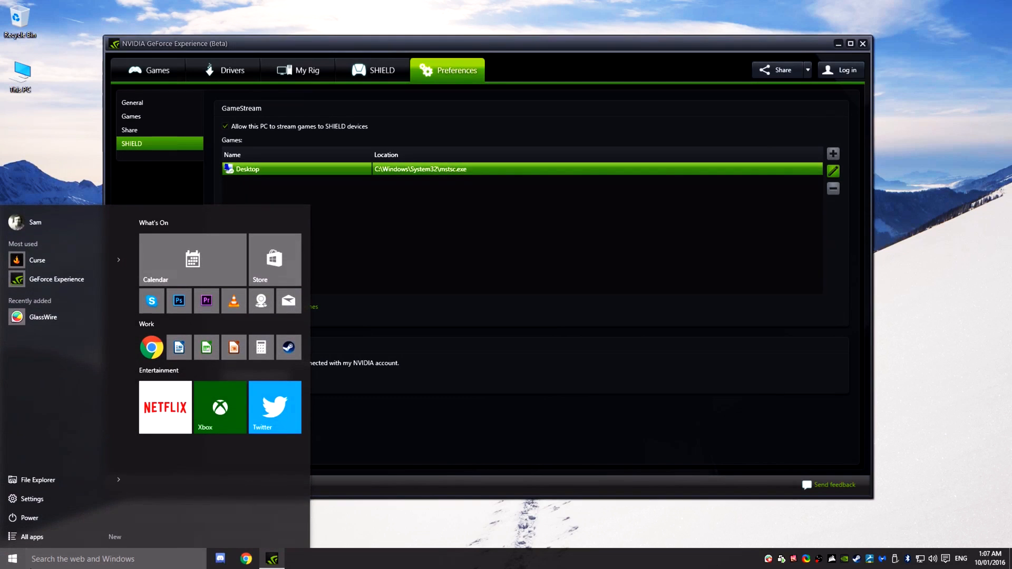